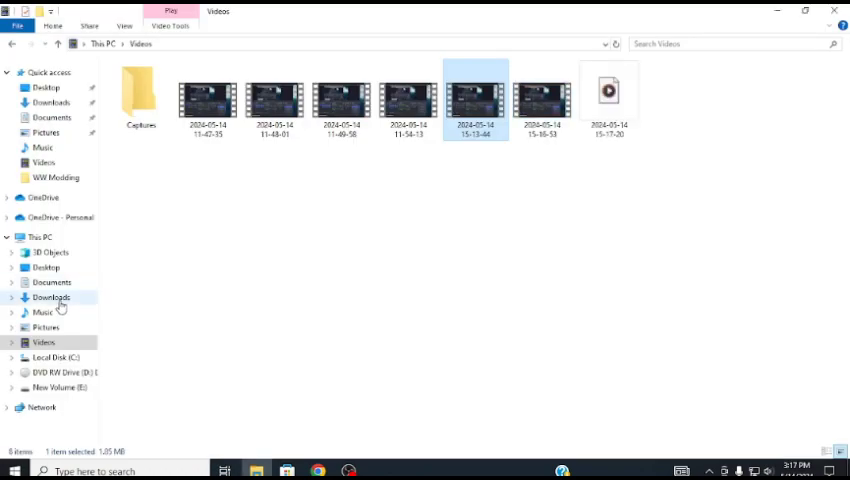
Step: Launch Dolphin.exe from the Dolphin folder in Downloads
{"action": "left_click", "coordinate": [52, 296]}
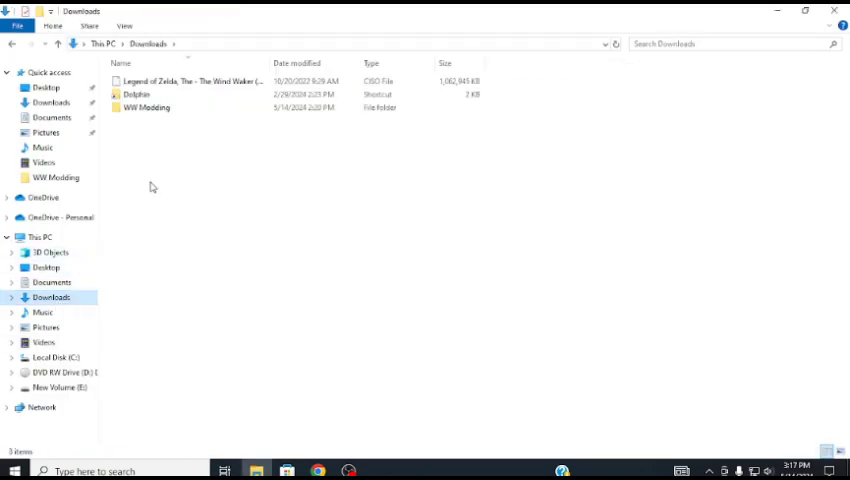
{"action": "left_click", "coordinate": [136, 94]}
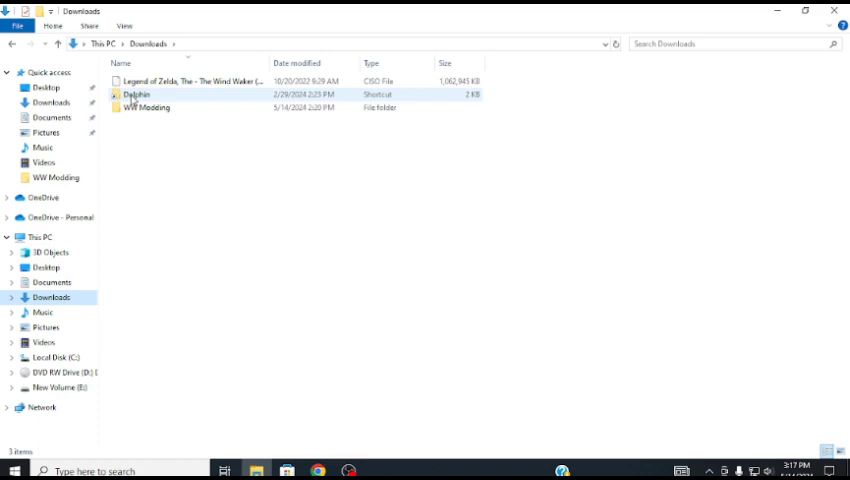
{"action": "double_click", "coordinate": [136, 94]}
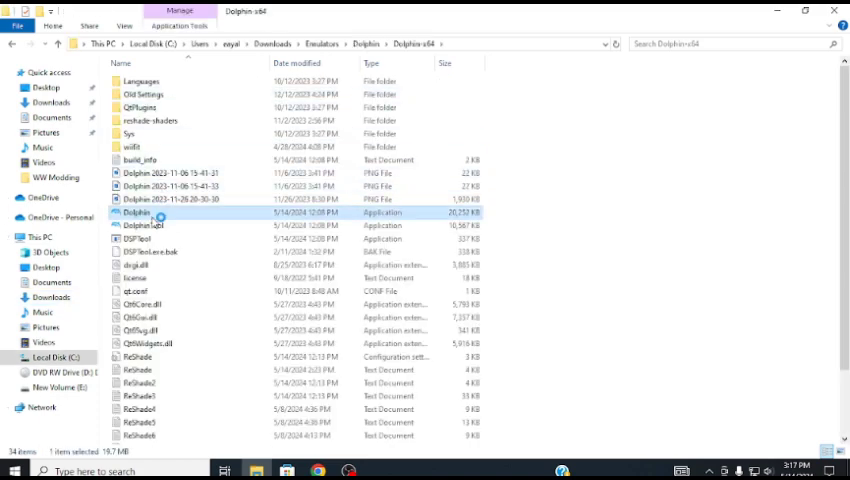
{"action": "double_click", "coordinate": [136, 212]}
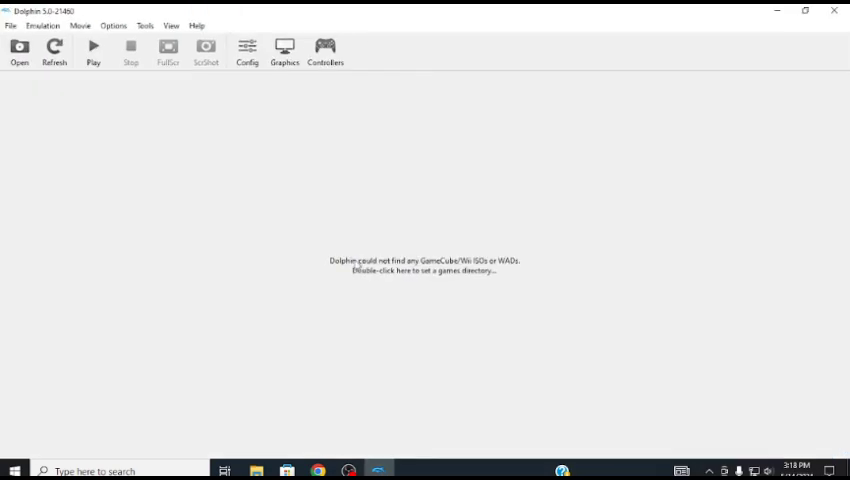
Step: Set Downloads as Dolphin's games folder so The Wind Waker is listed
{"action": "double_click", "coordinate": [424, 264]}
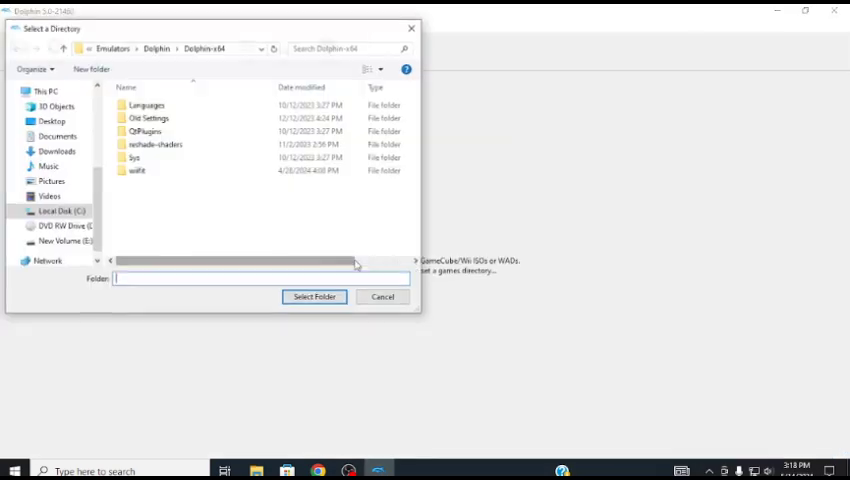
{"action": "left_click", "coordinate": [56, 152]}
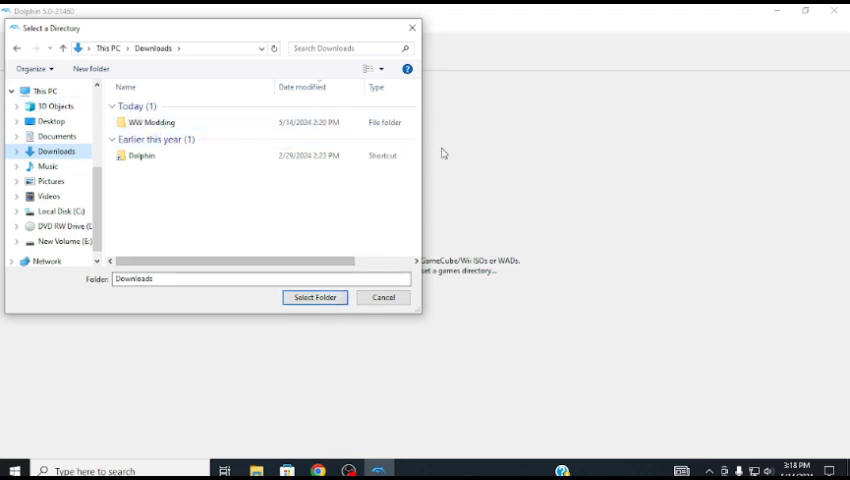
{"action": "left_click", "coordinate": [314, 296]}
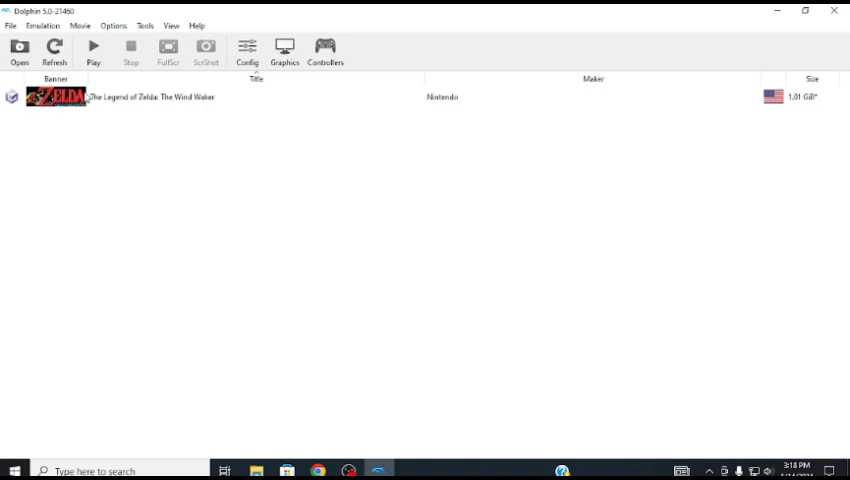
Step: Start Extract System Data from The Wind Waker's Filesystem properties, browsing into WW Modding
{"action": "right_click", "coordinate": [150, 96]}
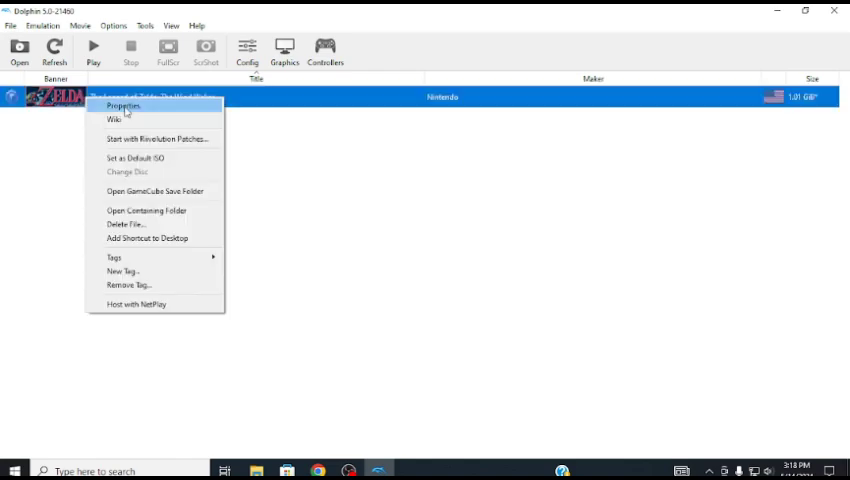
{"action": "left_click", "coordinate": [124, 106]}
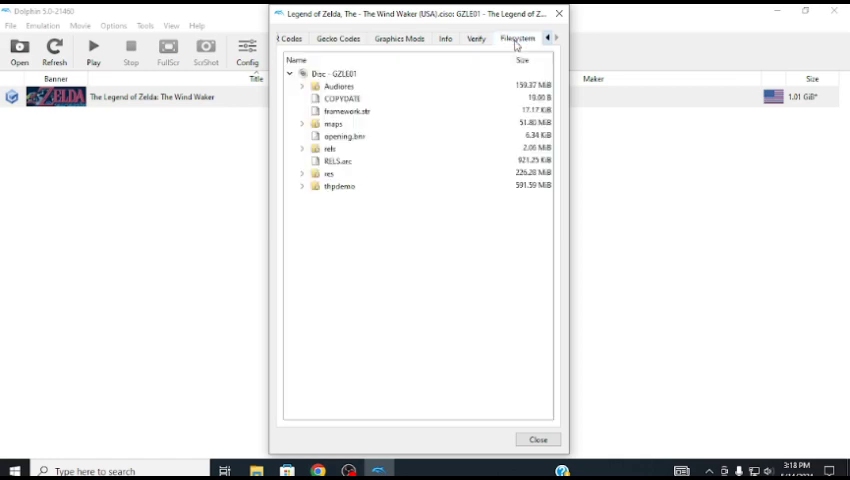
{"action": "right_click", "coordinate": [330, 74]}
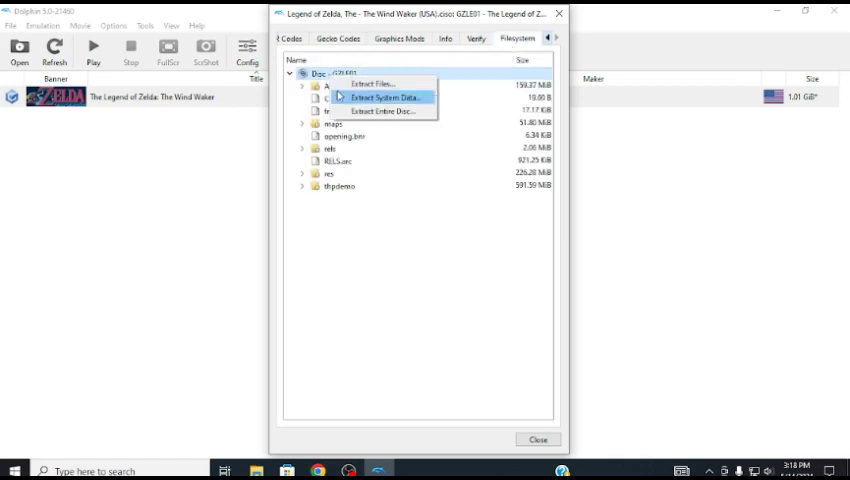
{"action": "left_click", "coordinate": [384, 96]}
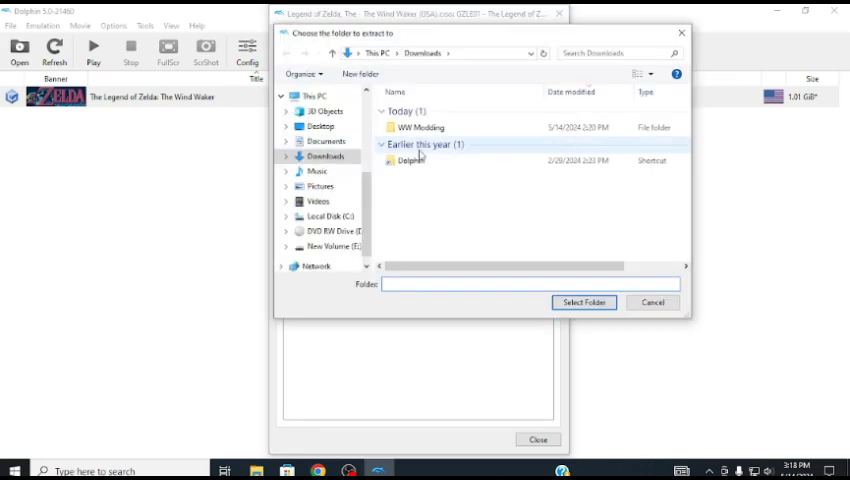
{"action": "left_click", "coordinate": [420, 128]}
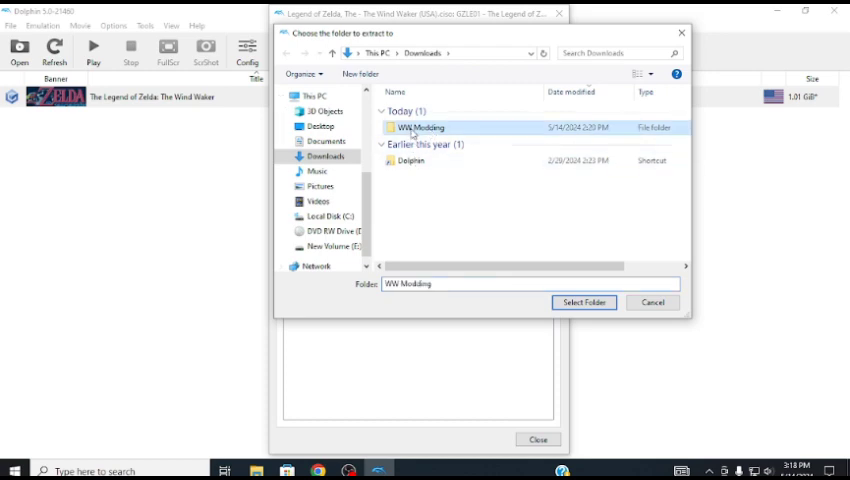
{"action": "double_click", "coordinate": [420, 128]}
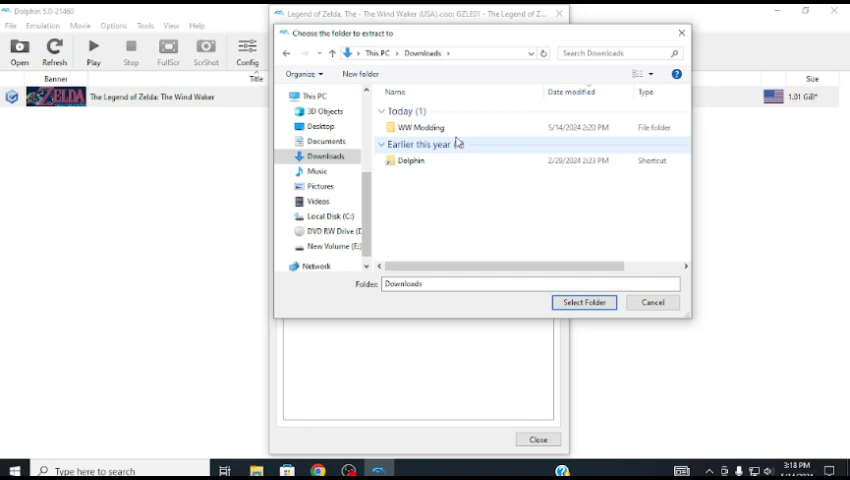
Step: Create a Root folder inside WW Modding and choose it as the extraction destination
{"action": "left_click", "coordinate": [420, 128]}
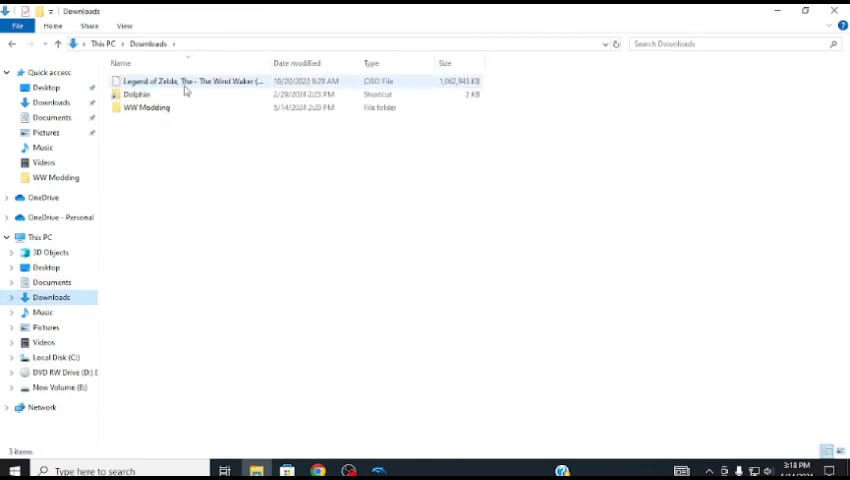
{"action": "double_click", "coordinate": [148, 108]}
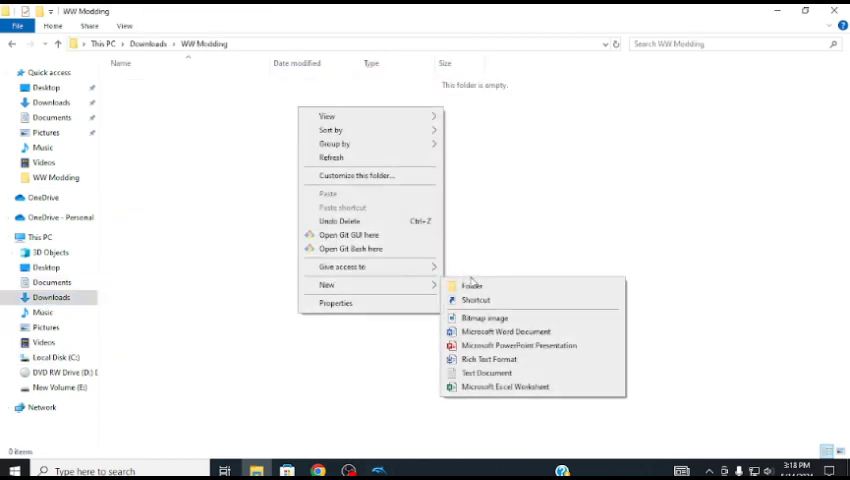
{"action": "left_click", "coordinate": [470, 286]}
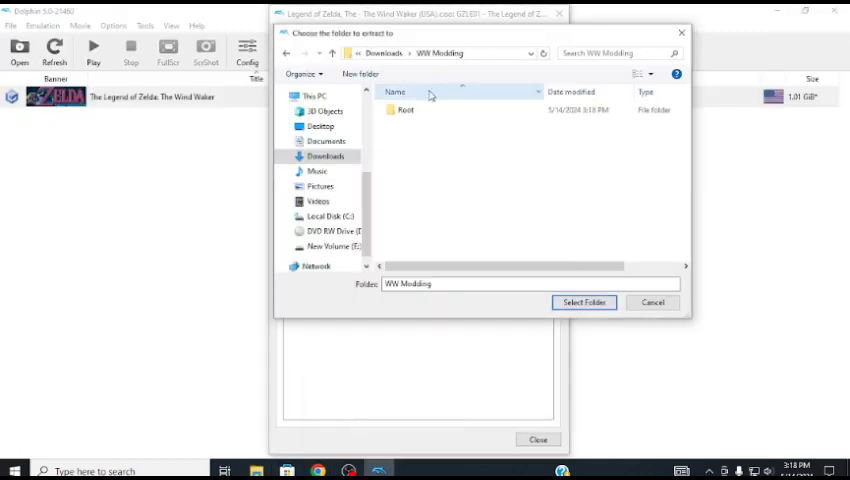
{"action": "left_click", "coordinate": [584, 302]}
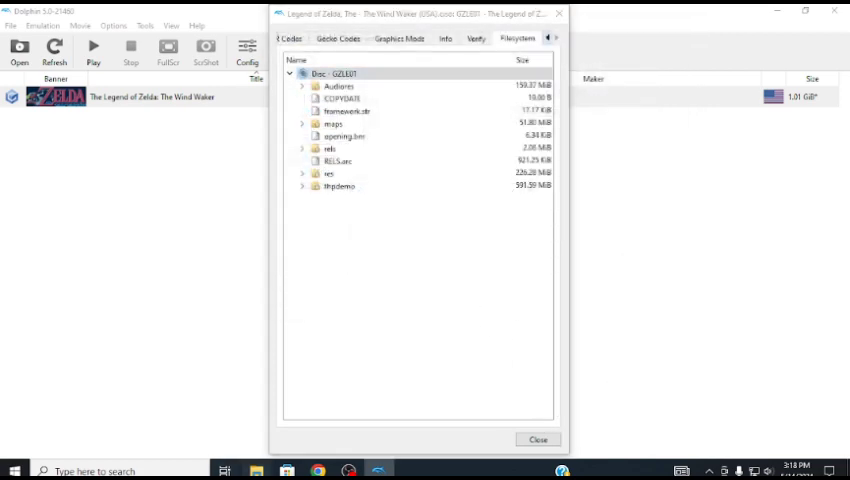
Step: Paste a backup copy of the Root folder into WW Modding
{"action": "right_click", "coordinate": [122, 80]}
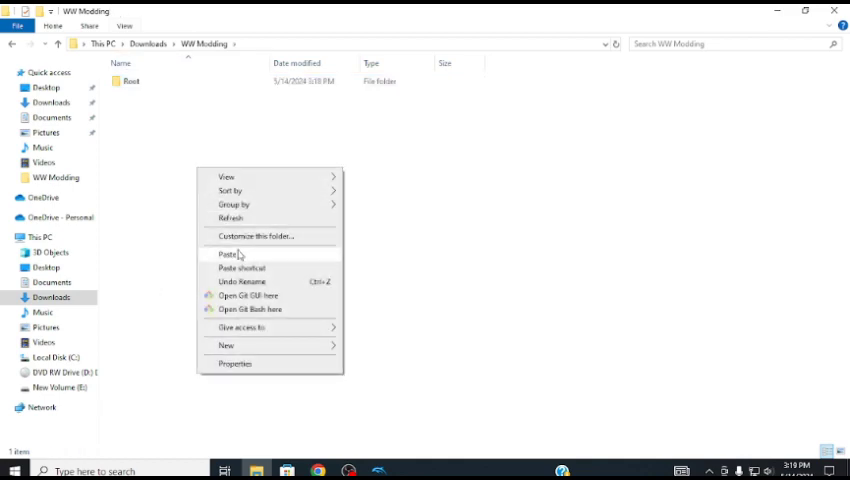
{"action": "left_click", "coordinate": [226, 254]}
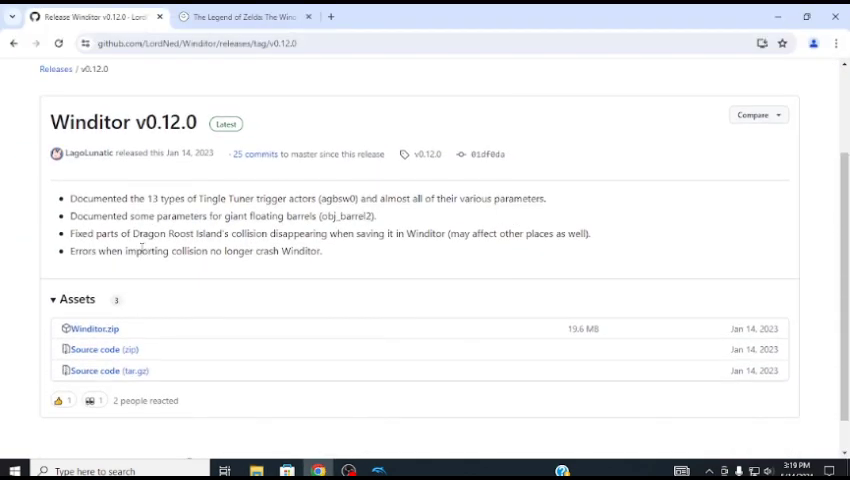
Step: Go from the Winditor repo to the v0.12.0 release page and reach its Winditor.zip asset
{"action": "scroll", "scroll_direction": "down", "scroll_amount": 3}
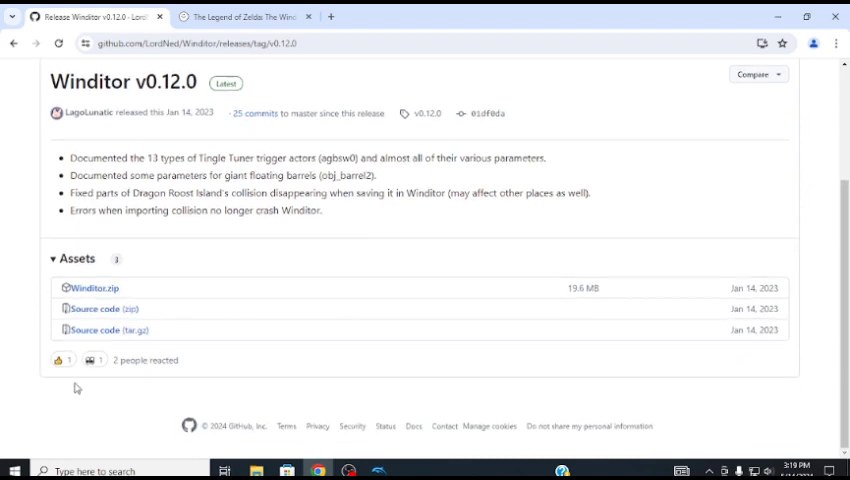
{"action": "scroll", "scroll_direction": "up", "scroll_amount": 3}
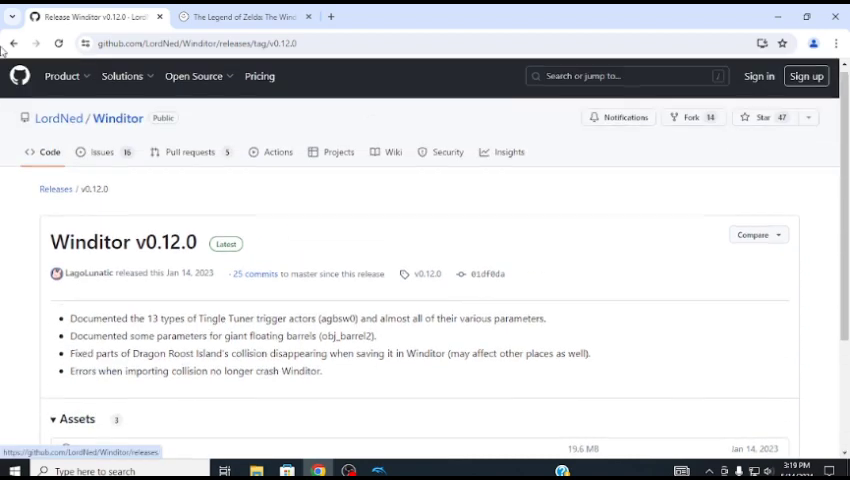
{"action": "scroll", "scroll_direction": "down", "scroll_amount": 3}
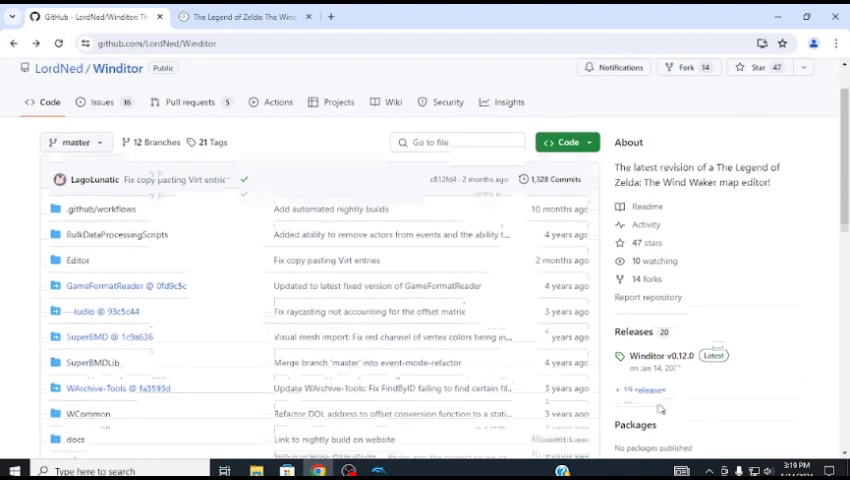
{"action": "left_click", "coordinate": [664, 356]}
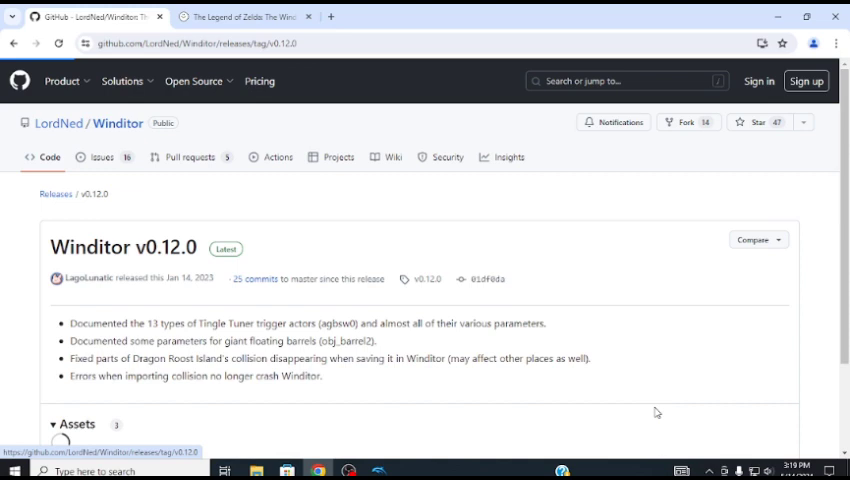
{"action": "scroll", "scroll_direction": "down", "scroll_amount": 3}
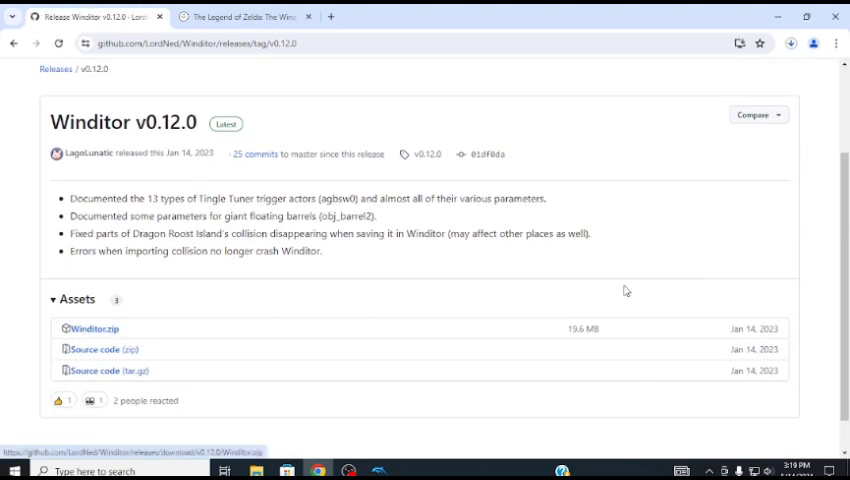
{"action": "mouse_move", "coordinate": [508, 268]}
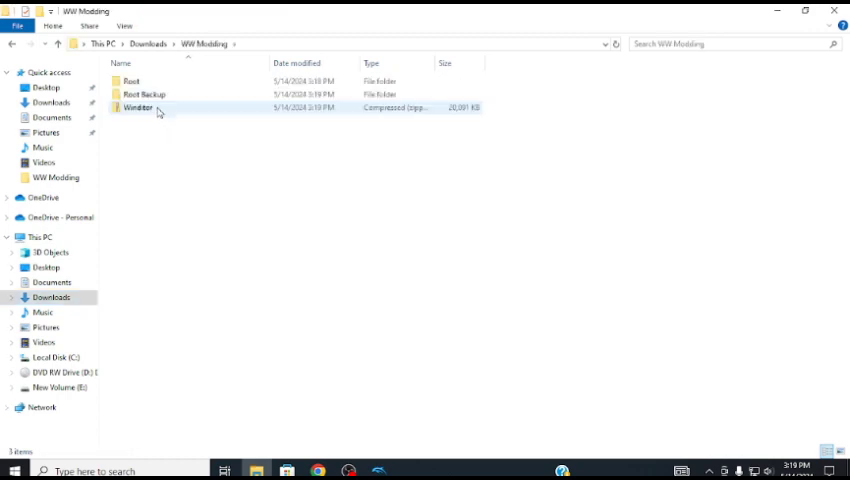
Step: Extract Winditor.zip with Express Zip, dismiss the success message and decline the add-on offers
{"action": "right_click", "coordinate": [136, 108]}
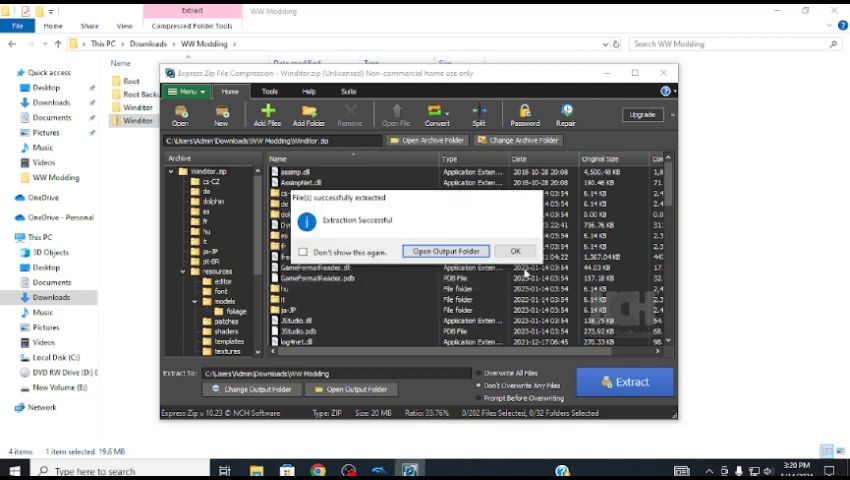
{"action": "left_click", "coordinate": [516, 250]}
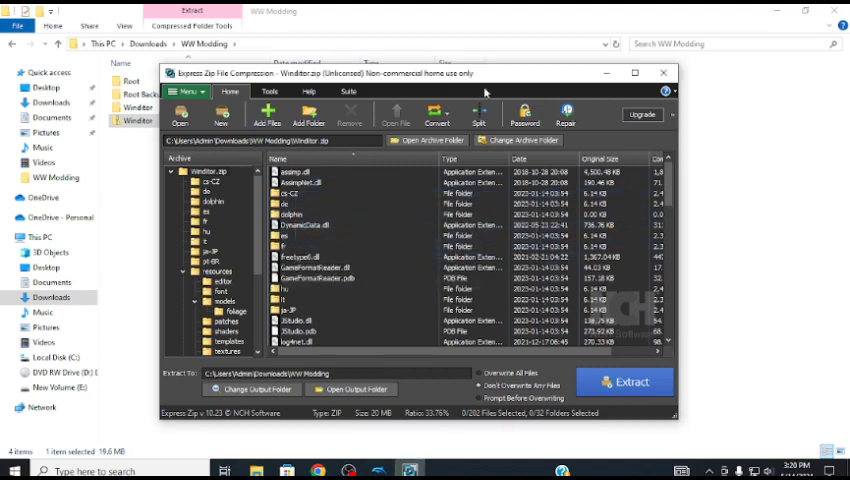
{"action": "left_click", "coordinate": [624, 380]}
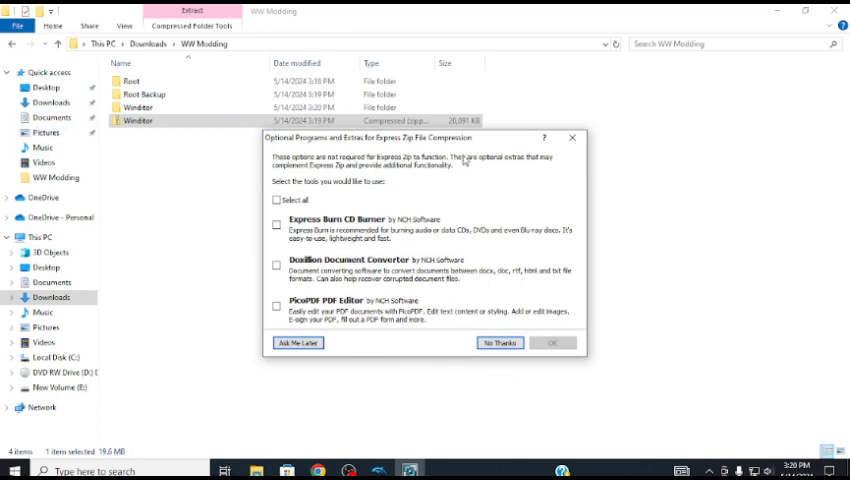
{"action": "left_click", "coordinate": [500, 344]}
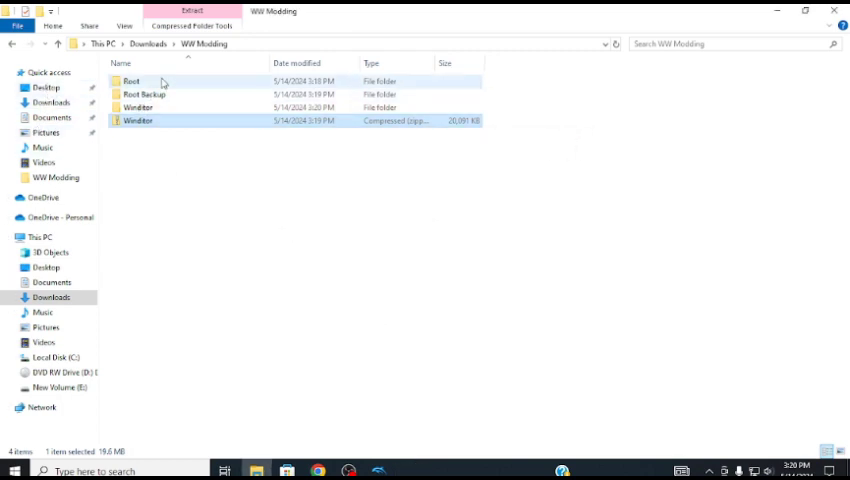
Step: Go into Root's files folder, peeking into Audiores and returning
{"action": "double_click", "coordinate": [132, 80]}
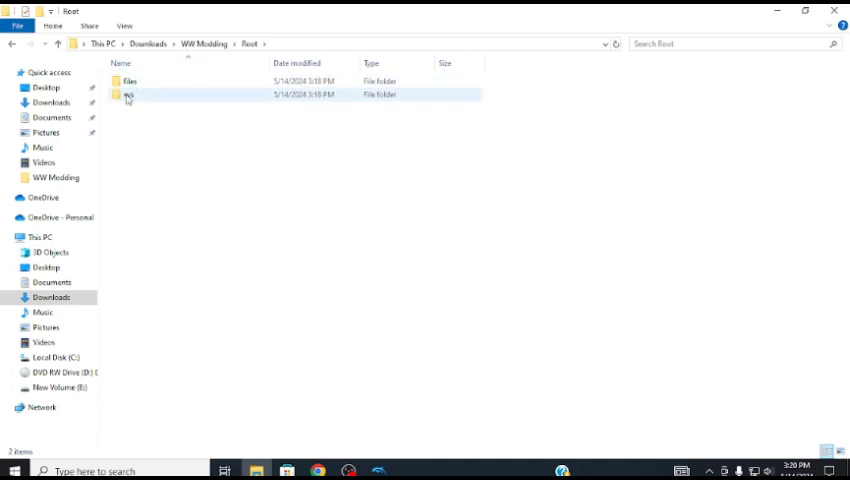
{"action": "double_click", "coordinate": [128, 94]}
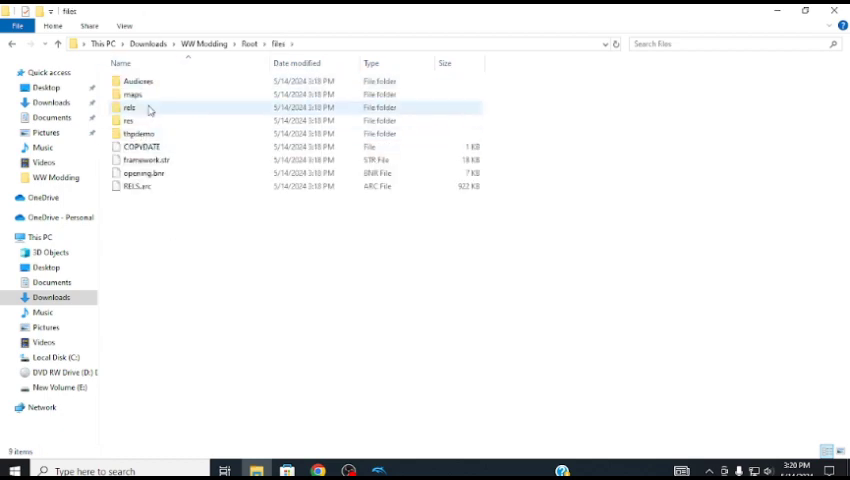
{"action": "double_click", "coordinate": [138, 80]}
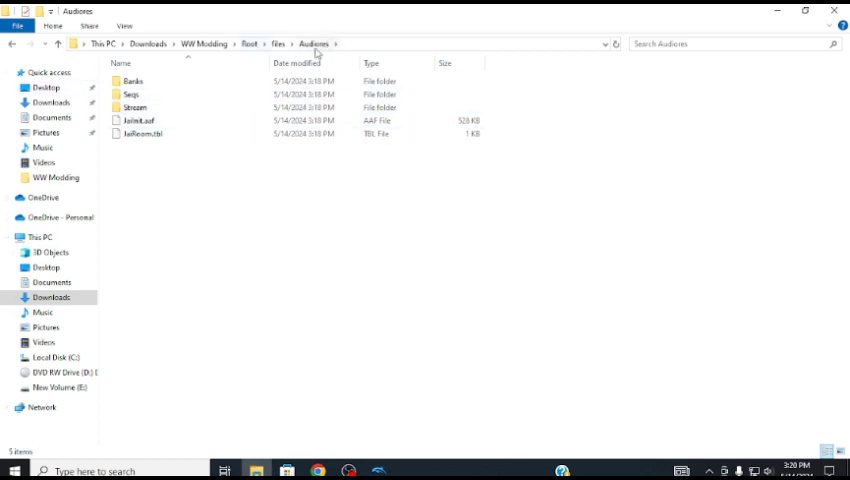
{"action": "left_click", "coordinate": [278, 44]}
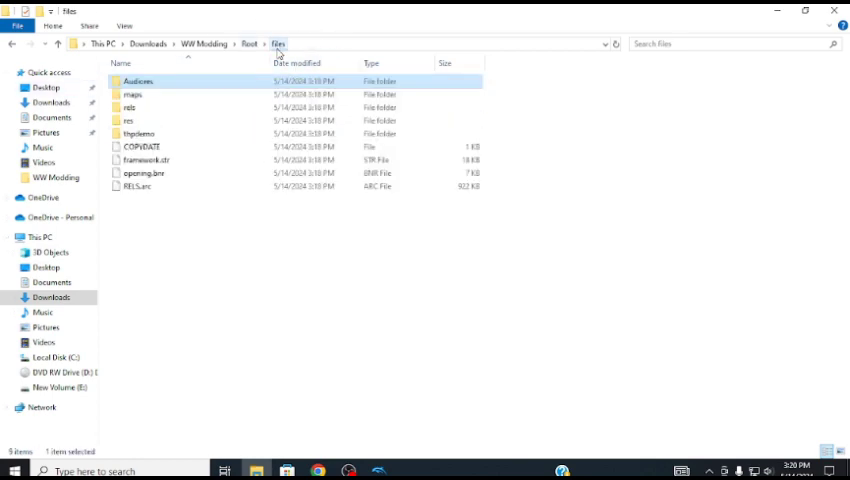
{"action": "mouse_move", "coordinate": [144, 172]}
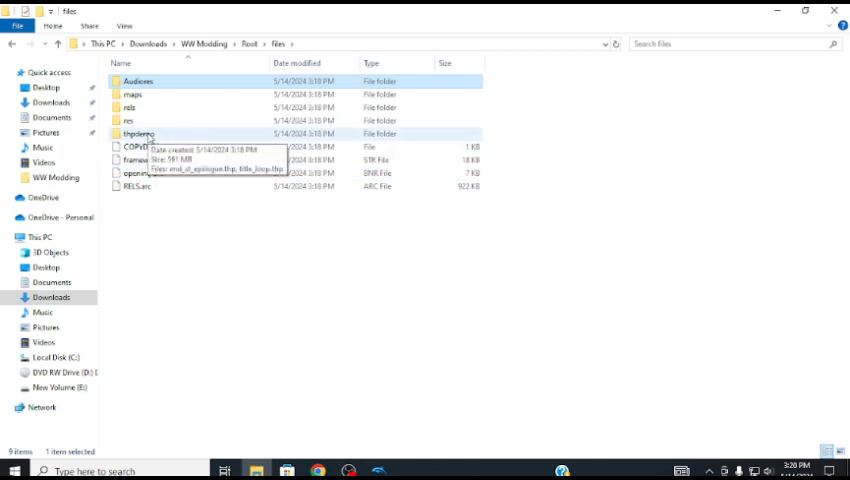
{"action": "mouse_move", "coordinate": [144, 108]}
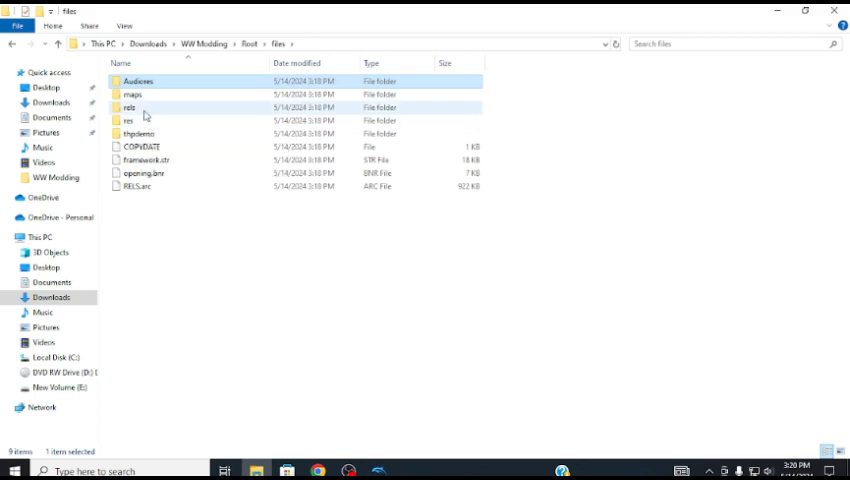
Step: Enter res > Stage and scroll through the game's stage subfolders
{"action": "left_click", "coordinate": [136, 80]}
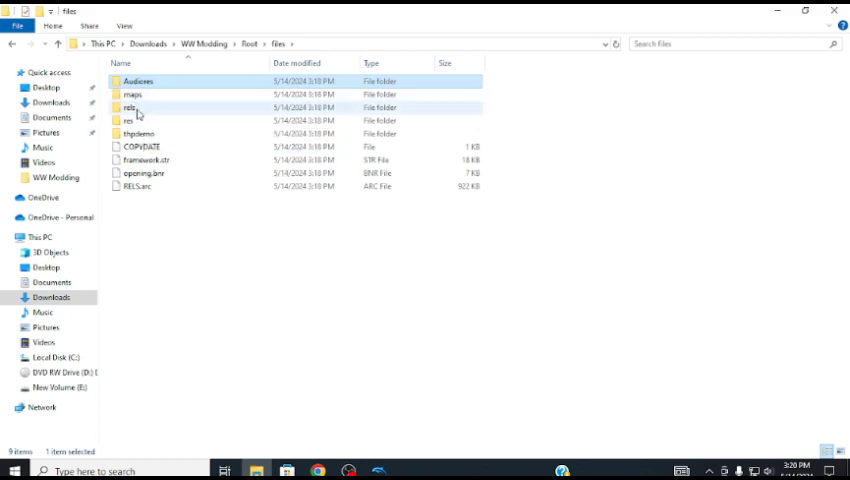
{"action": "double_click", "coordinate": [128, 120]}
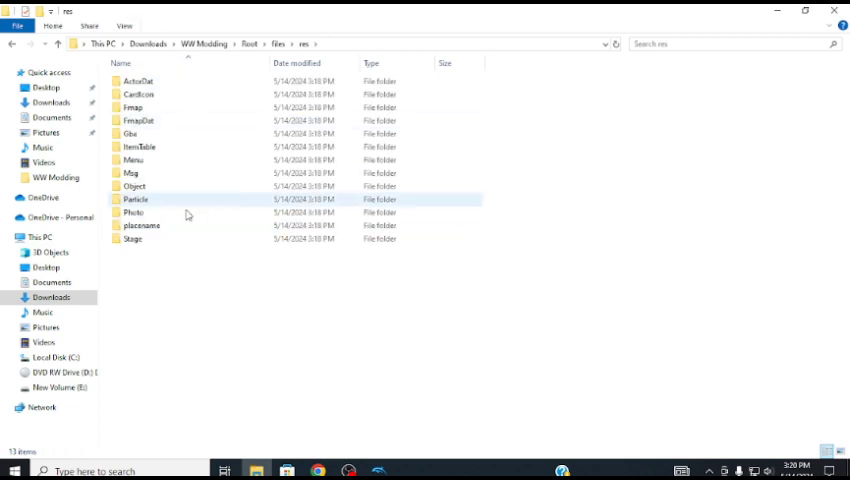
{"action": "left_click", "coordinate": [132, 240]}
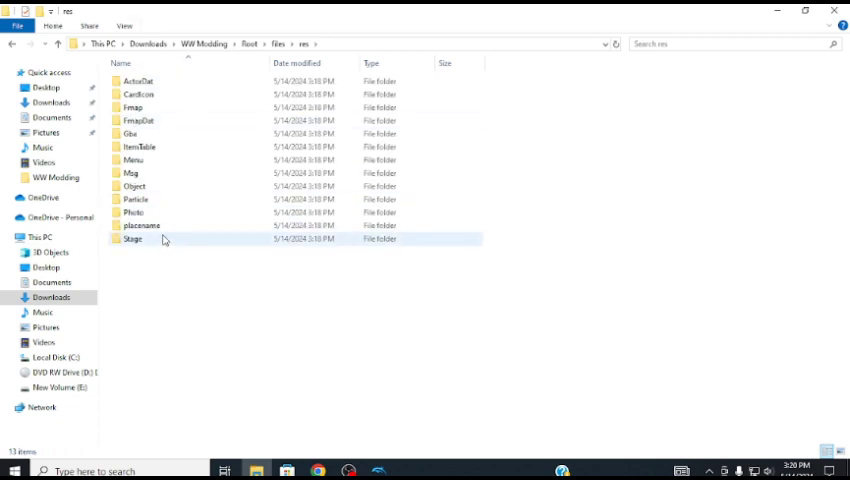
{"action": "left_click", "coordinate": [132, 240]}
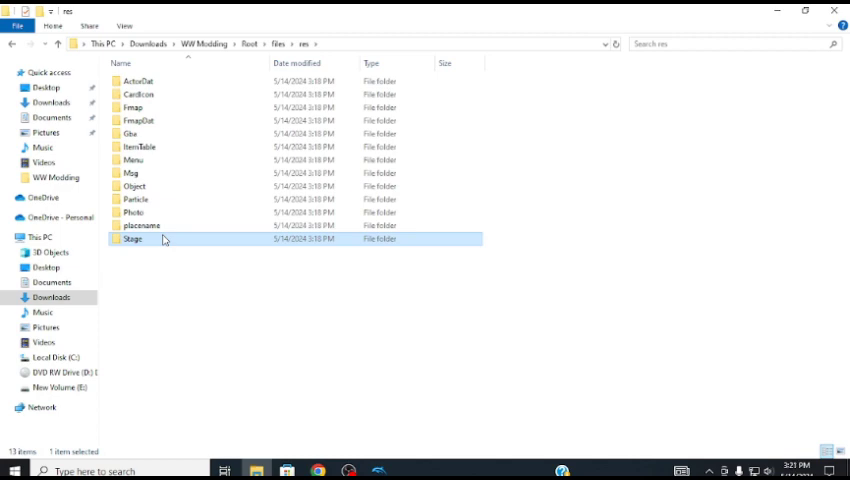
{"action": "double_click", "coordinate": [132, 240]}
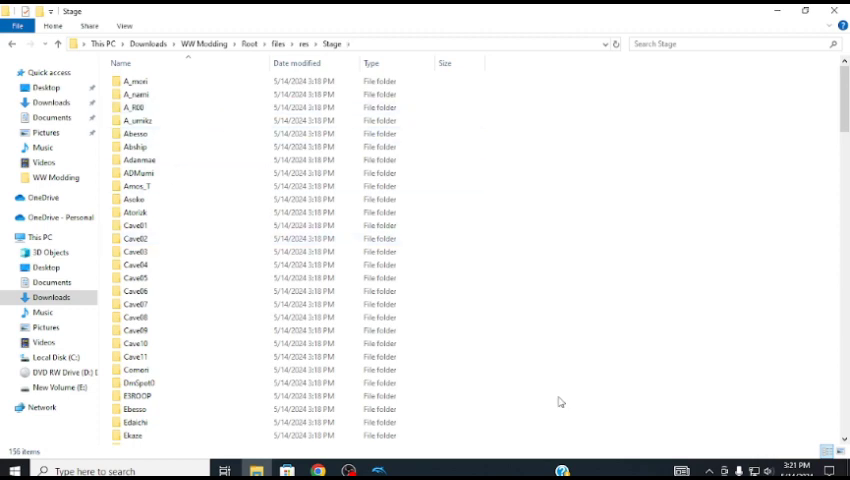
{"action": "scroll", "scroll_direction": "down", "scroll_amount": 3}
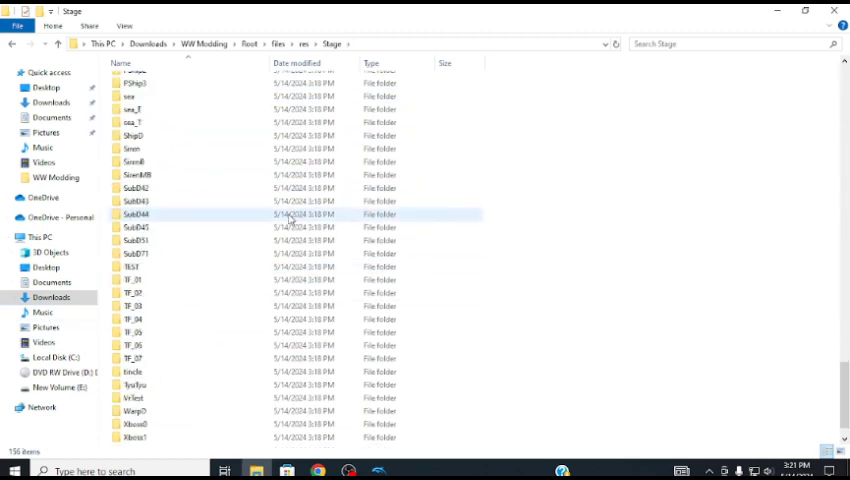
{"action": "scroll", "scroll_direction": "up", "scroll_amount": 3}
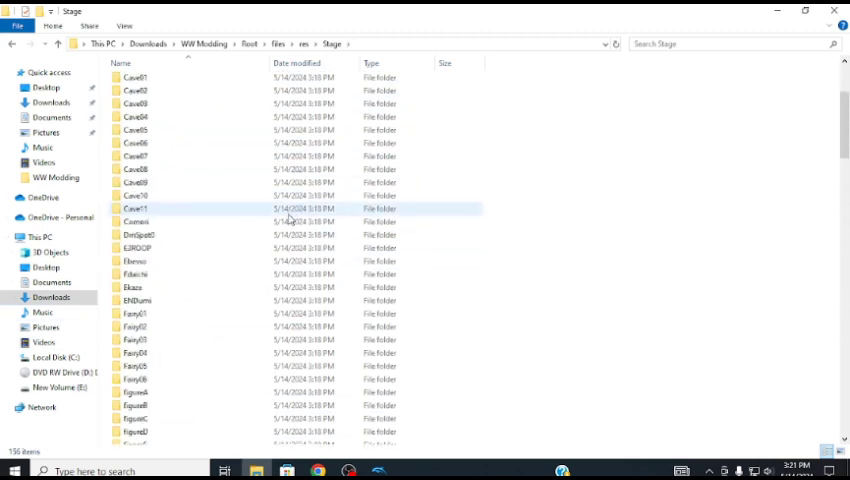
{"action": "scroll", "scroll_direction": "down", "scroll_amount": 3}
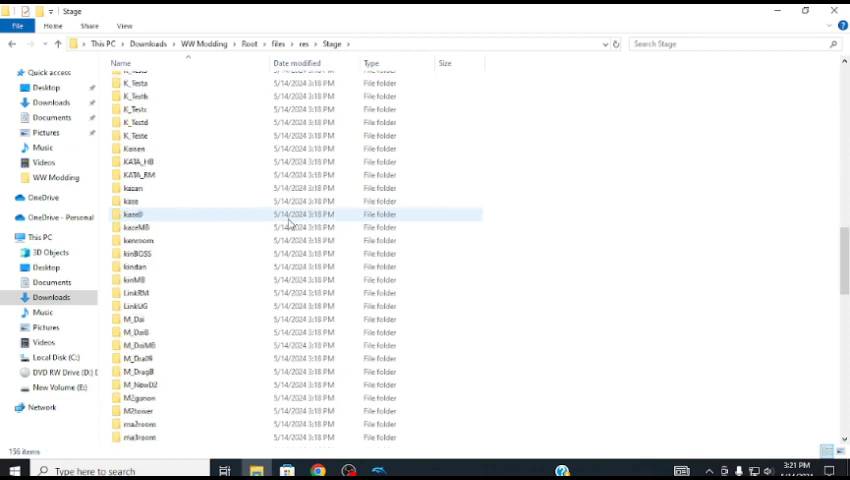
{"action": "scroll", "scroll_direction": "up", "scroll_amount": 3}
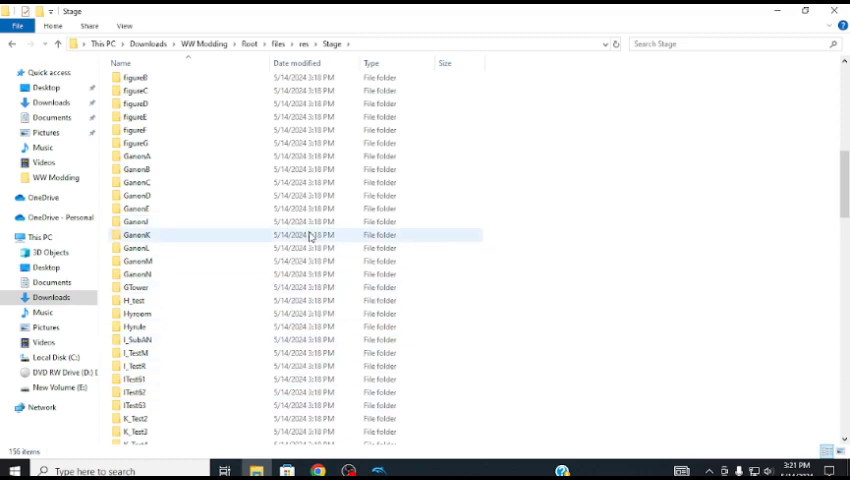
{"action": "scroll", "scroll_direction": "up", "scroll_amount": 3}
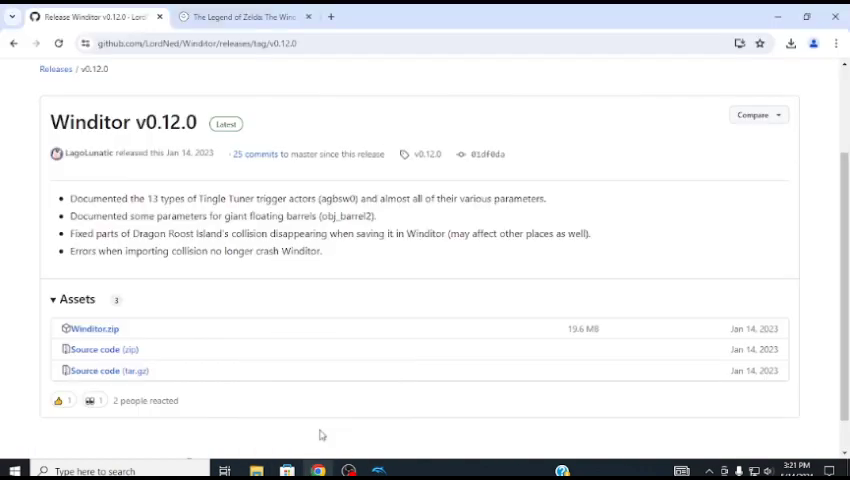
Step: Browse the Wind Waker Map Select table on The Cutting Room Floor down to the subdungeon entries
{"action": "left_click", "coordinate": [240, 16]}
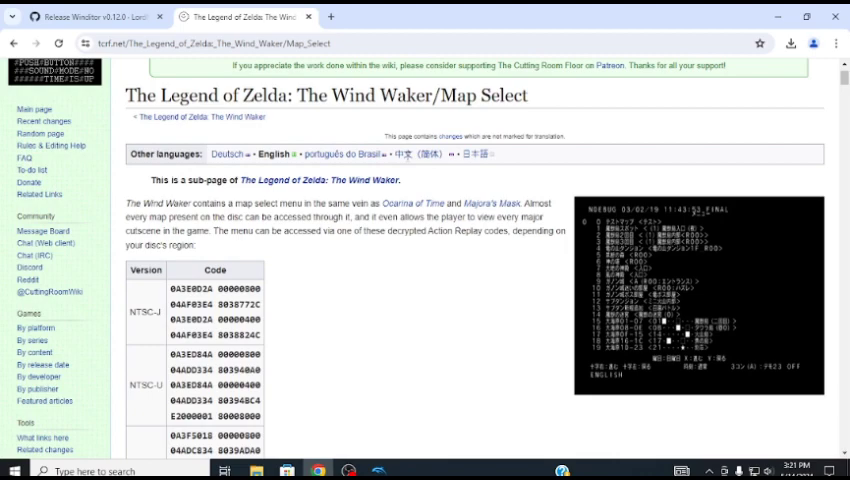
{"action": "scroll", "scroll_direction": "down", "scroll_amount": 3}
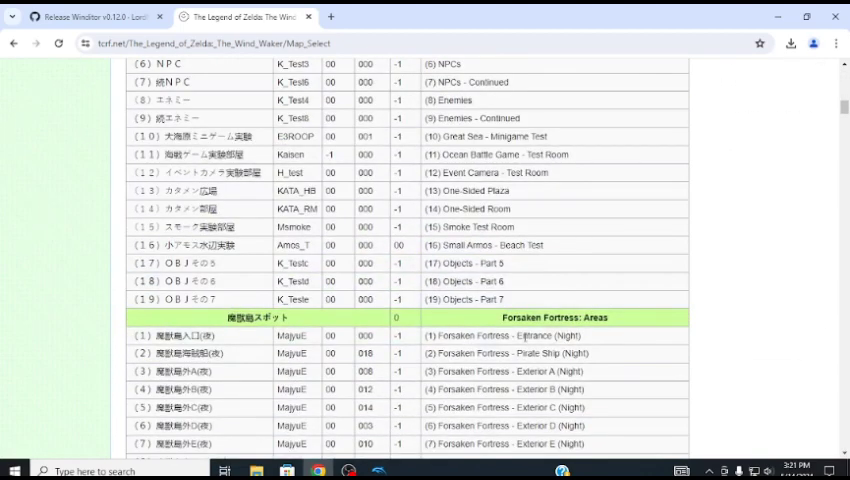
{"action": "scroll", "scroll_direction": "down", "scroll_amount": 3}
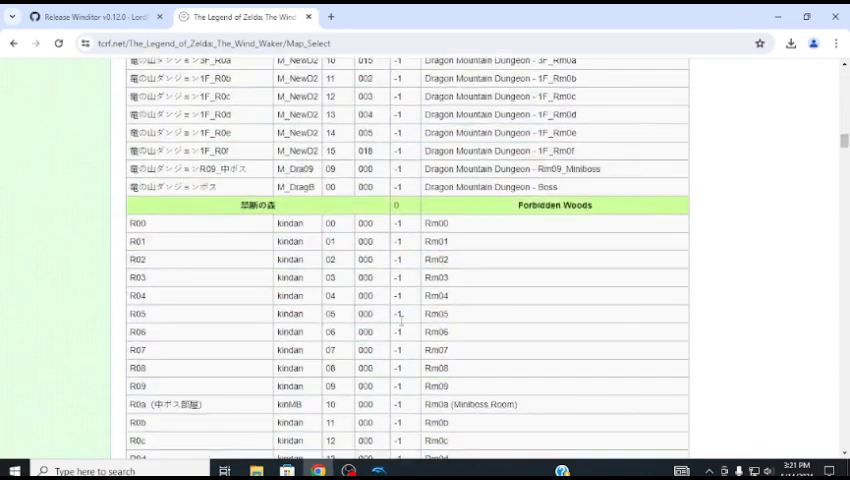
{"action": "scroll", "scroll_direction": "down", "scroll_amount": 3}
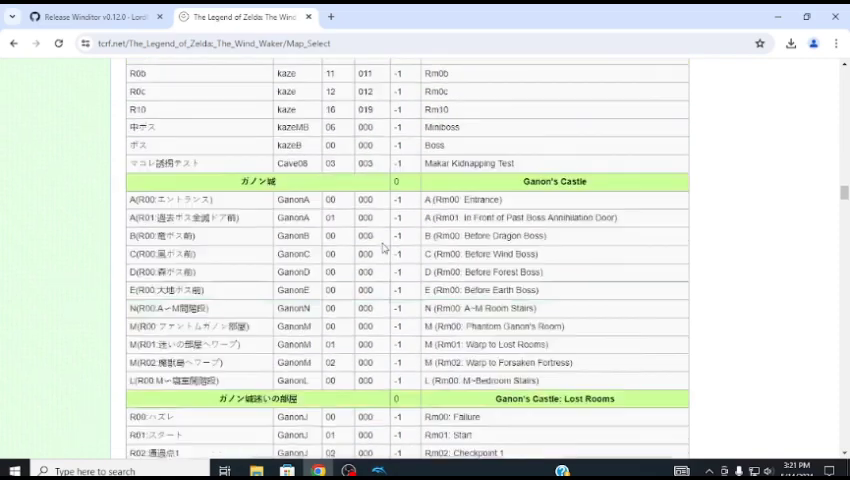
{"action": "scroll", "scroll_direction": "down", "scroll_amount": 3}
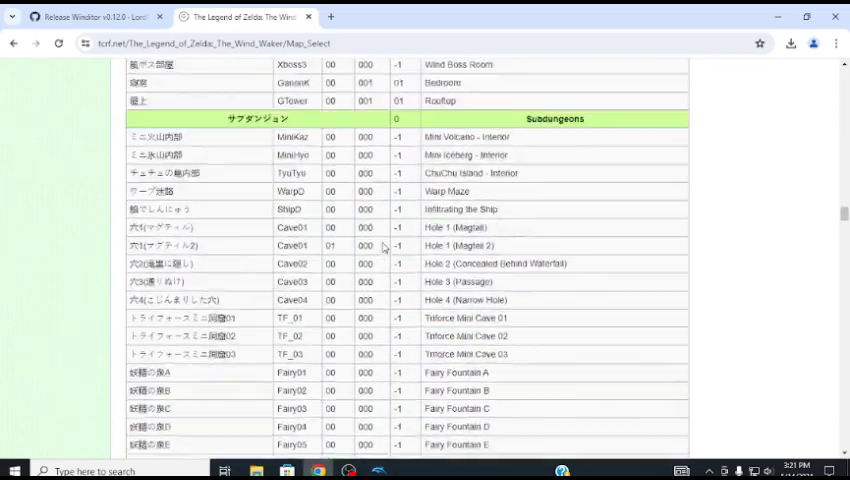
{"action": "scroll", "scroll_direction": "up", "scroll_amount": 3}
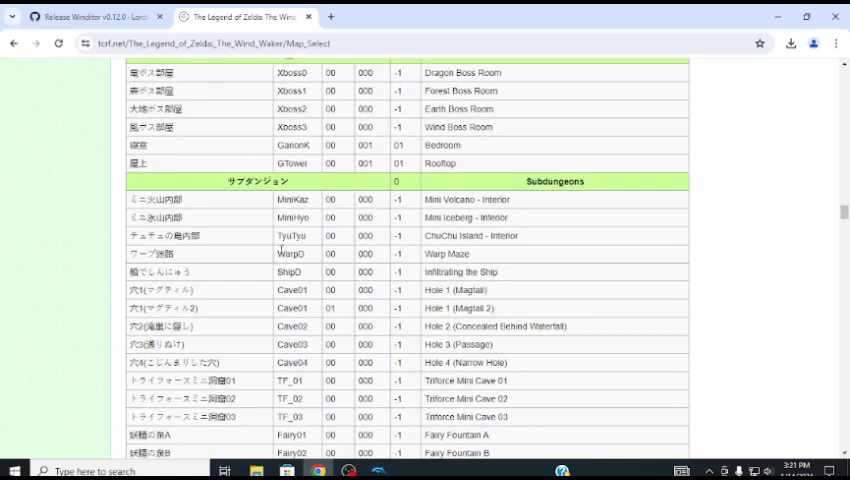
{"action": "double_click", "coordinate": [460, 252]}
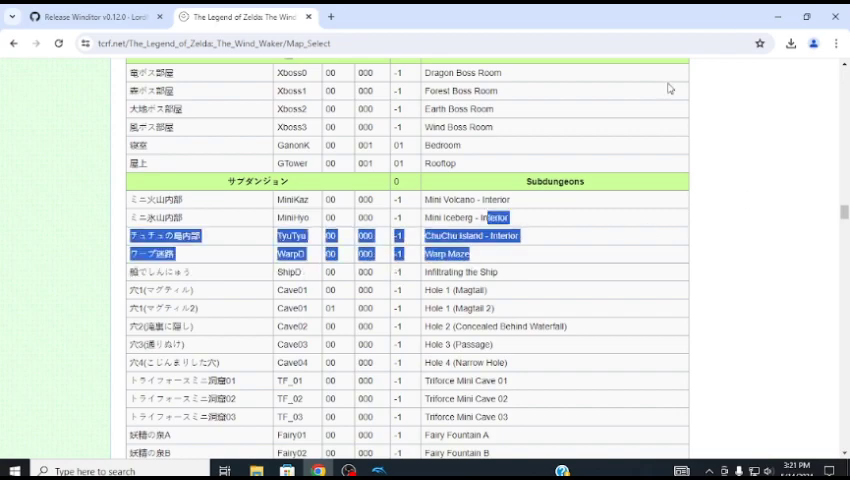
{"action": "scroll", "scroll_direction": "up", "scroll_amount": 3}
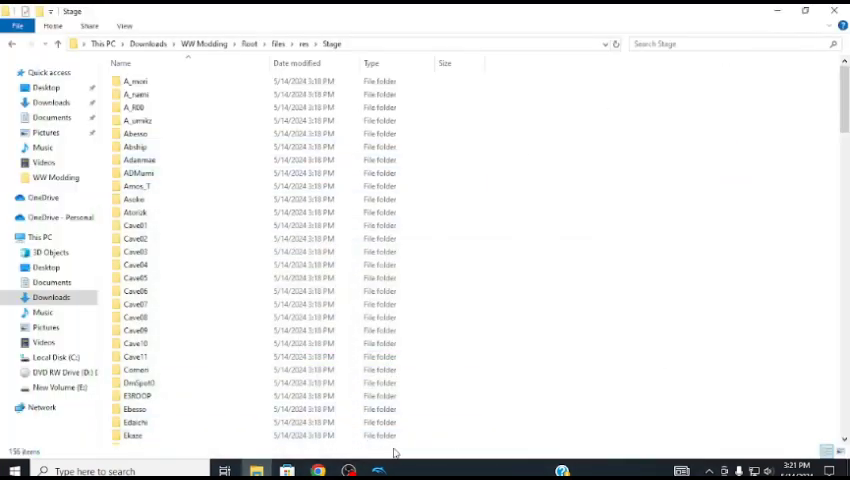
Step: Look inside the A_umikz stage folder at its Stage.arc, then return to the Stage folder
{"action": "left_click", "coordinate": [132, 108]}
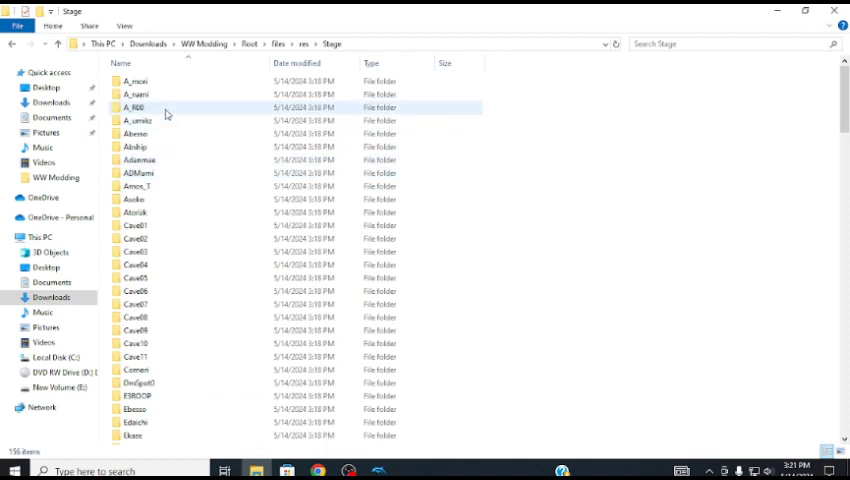
{"action": "double_click", "coordinate": [132, 120]}
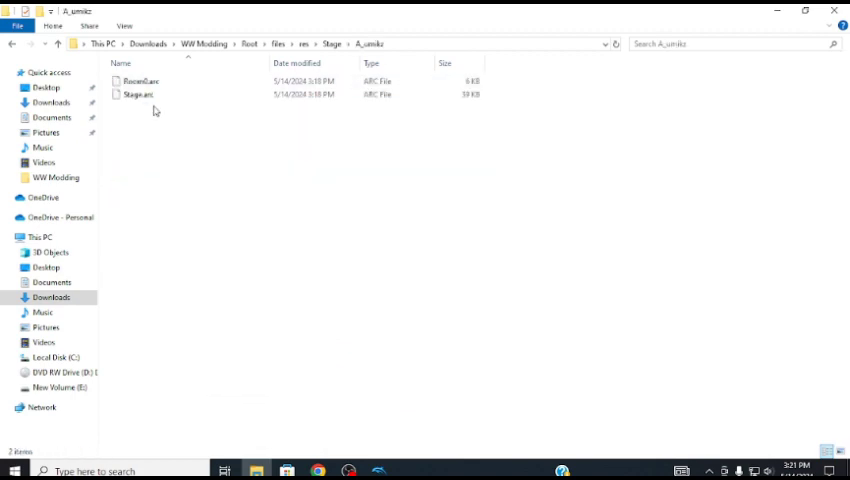
{"action": "left_click", "coordinate": [140, 80]}
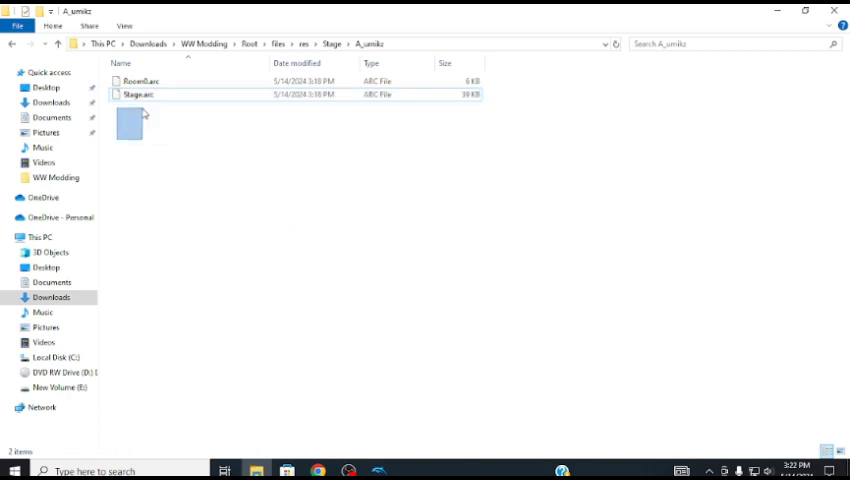
{"action": "left_click", "coordinate": [12, 44]}
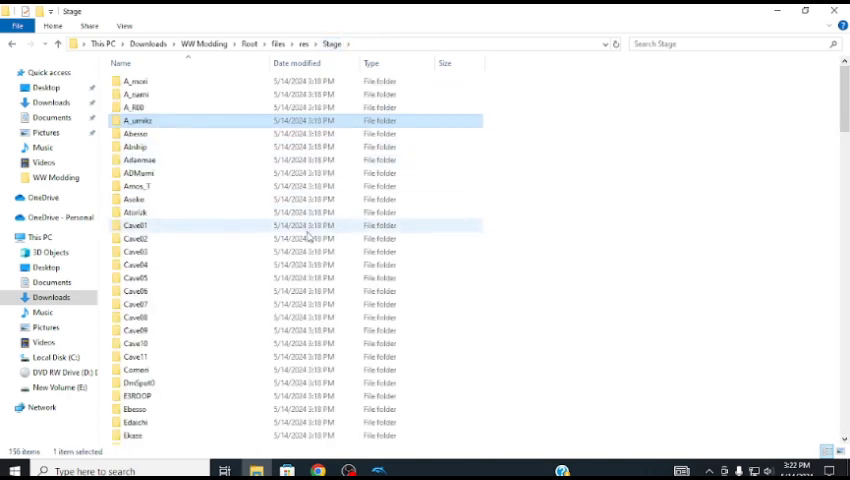
Step: Scroll to the sea stage's Room .arc files and check them against the Great Sea map list entries
{"action": "scroll", "scroll_direction": "down", "scroll_amount": 3}
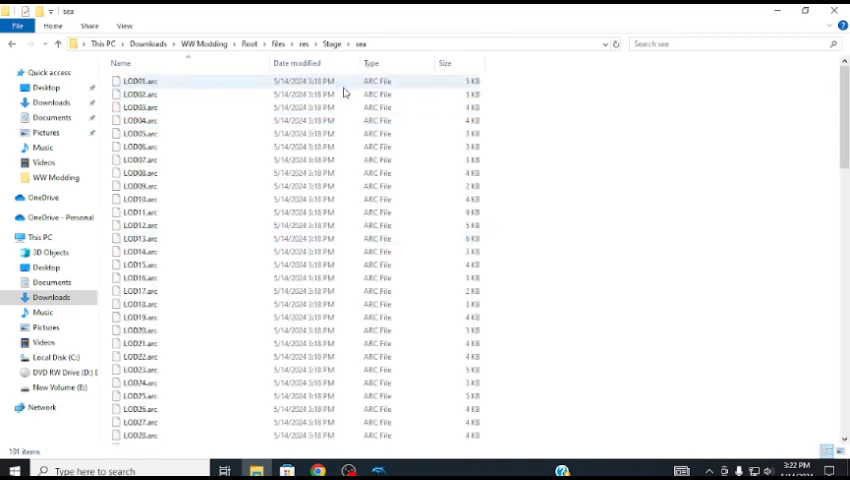
{"action": "scroll", "scroll_direction": "down", "scroll_amount": 3}
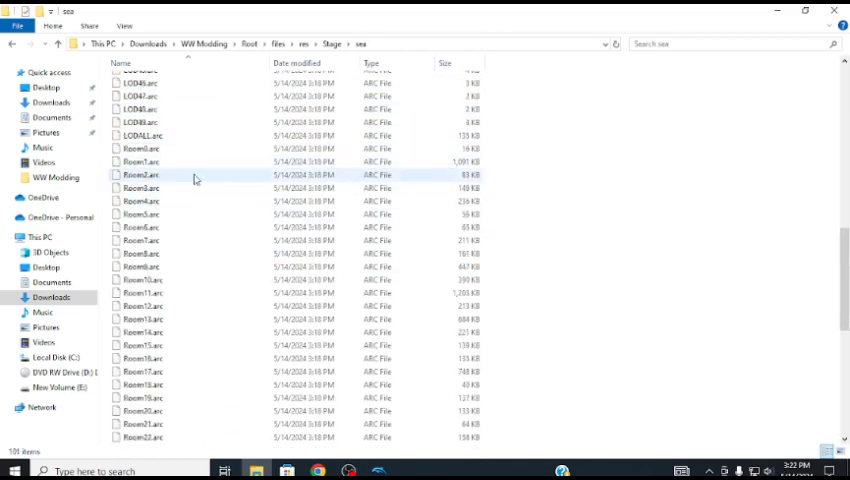
{"action": "scroll", "scroll_direction": "down", "scroll_amount": 3}
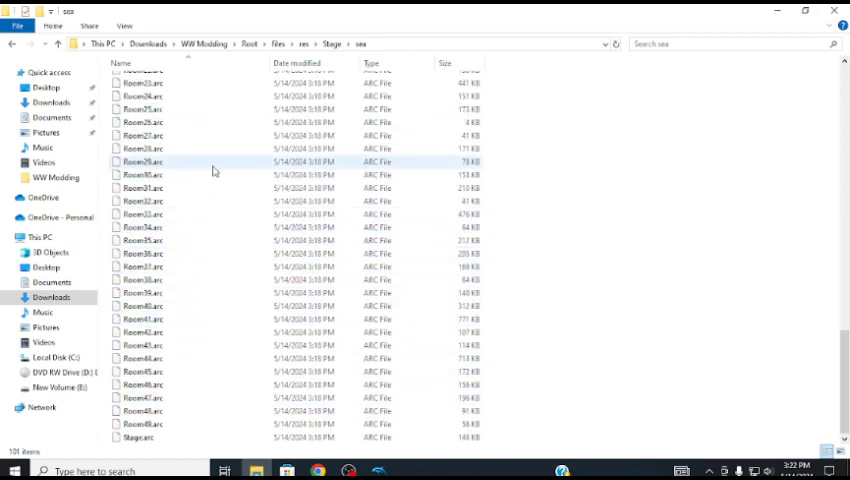
{"action": "left_click", "coordinate": [142, 344]}
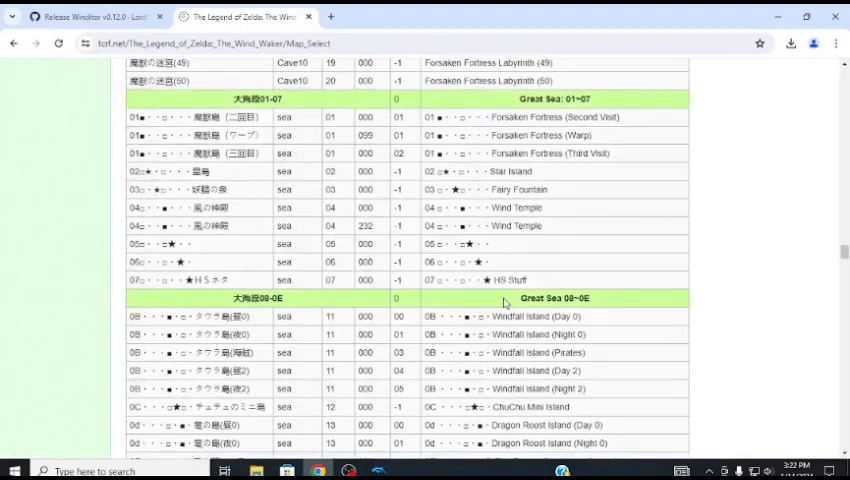
{"action": "scroll", "scroll_direction": "down", "scroll_amount": 3}
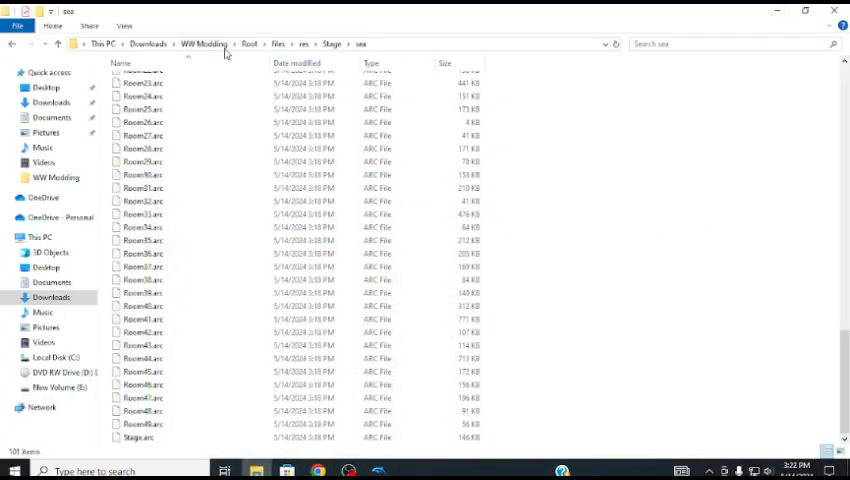
Step: Navigate back to WW Modding's Winditor folder and launch Winditor.exe
{"action": "left_click", "coordinate": [332, 44]}
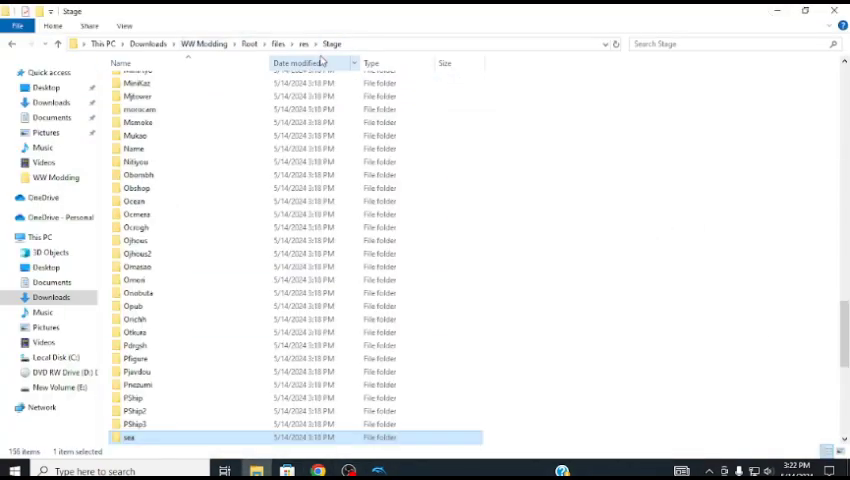
{"action": "scroll", "scroll_direction": "down", "scroll_amount": 3}
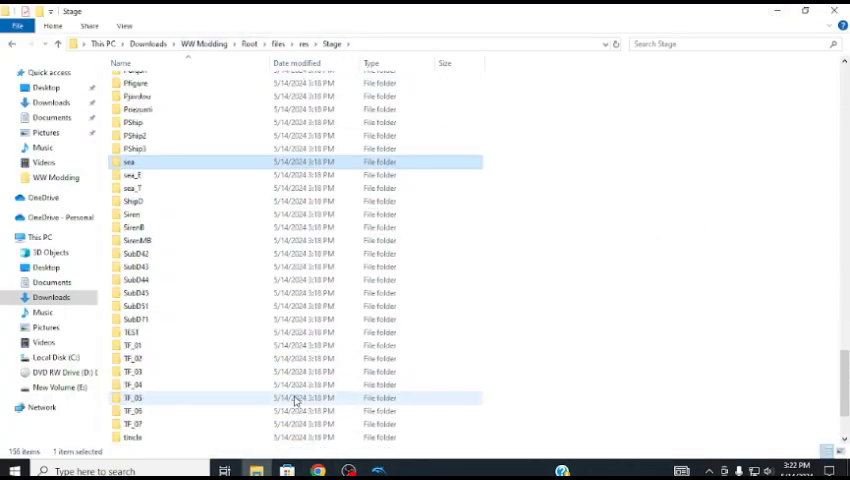
{"action": "scroll", "scroll_direction": "down", "scroll_amount": 3}
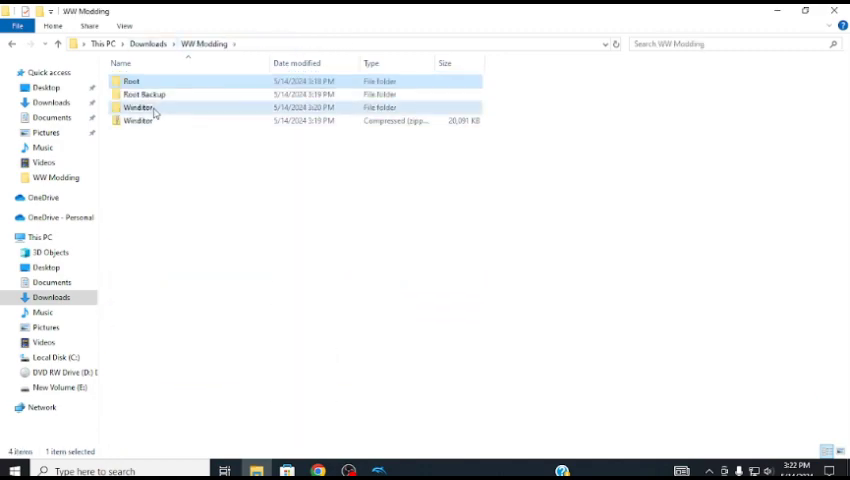
{"action": "double_click", "coordinate": [136, 108]}
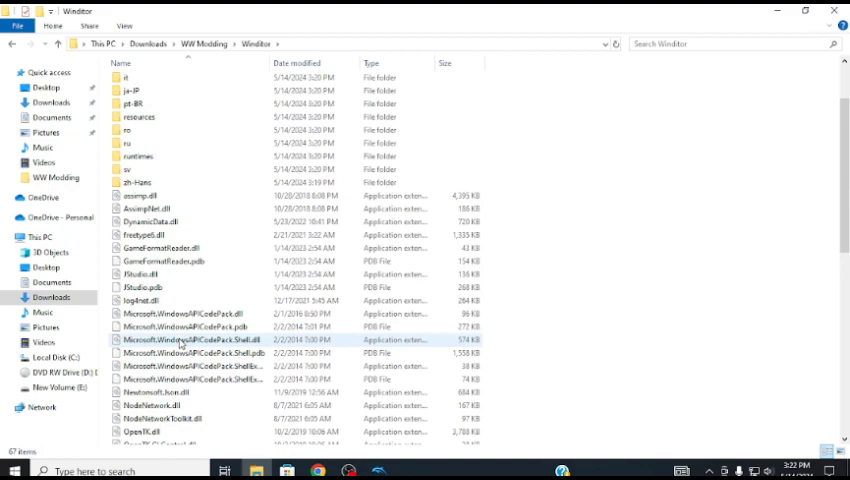
{"action": "scroll", "scroll_direction": "down", "scroll_amount": 3}
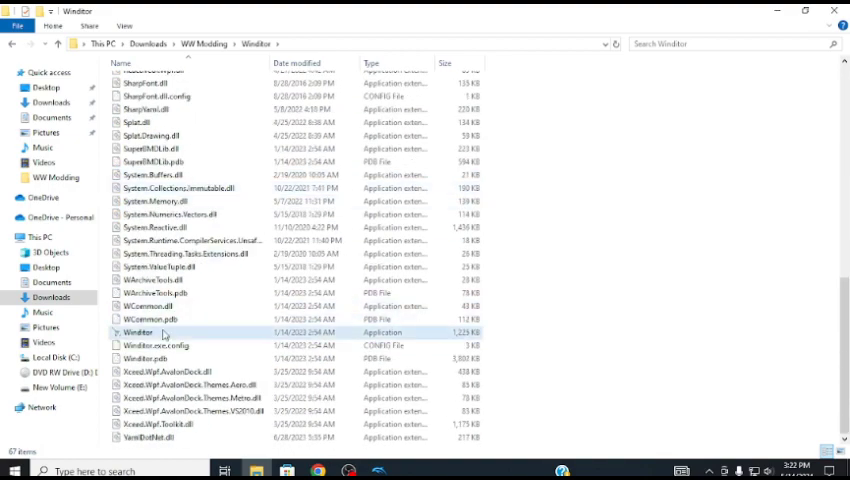
{"action": "double_click", "coordinate": [138, 332]}
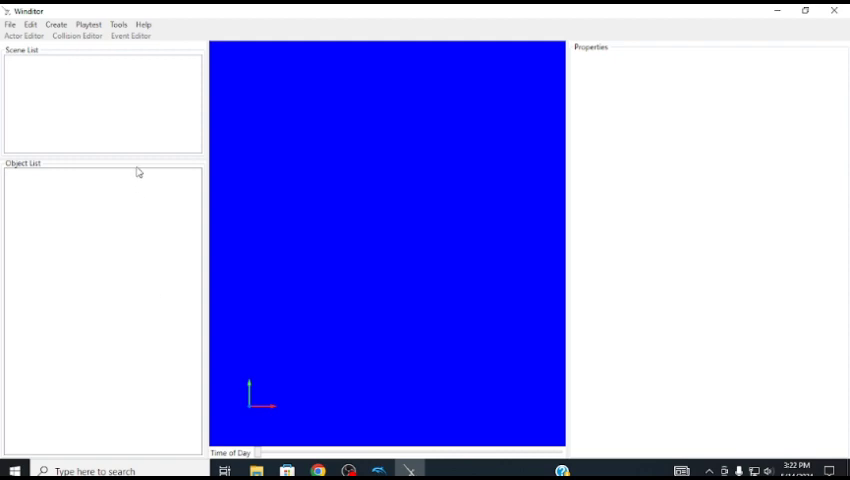
{"action": "mouse_move", "coordinate": [118, 24]}
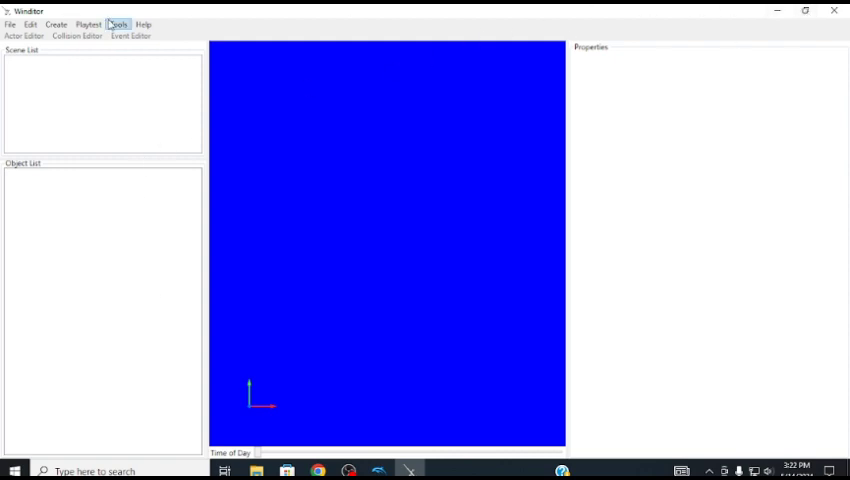
Step: Bring up Winditor's Options dialog and start browsing for the Game Root folder
{"action": "left_click", "coordinate": [118, 24]}
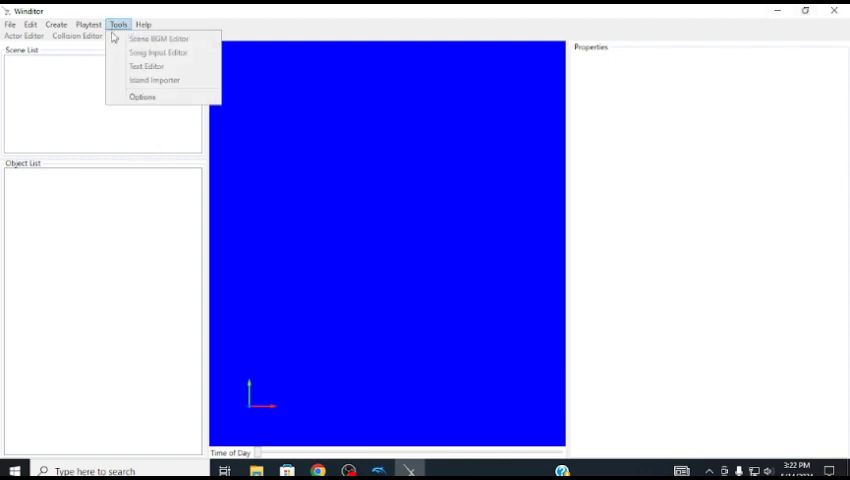
{"action": "left_click", "coordinate": [142, 96]}
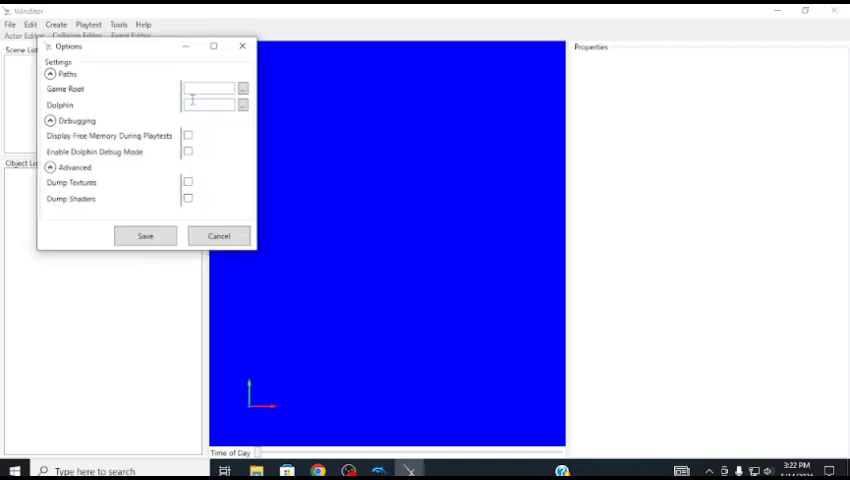
{"action": "left_click", "coordinate": [242, 88]}
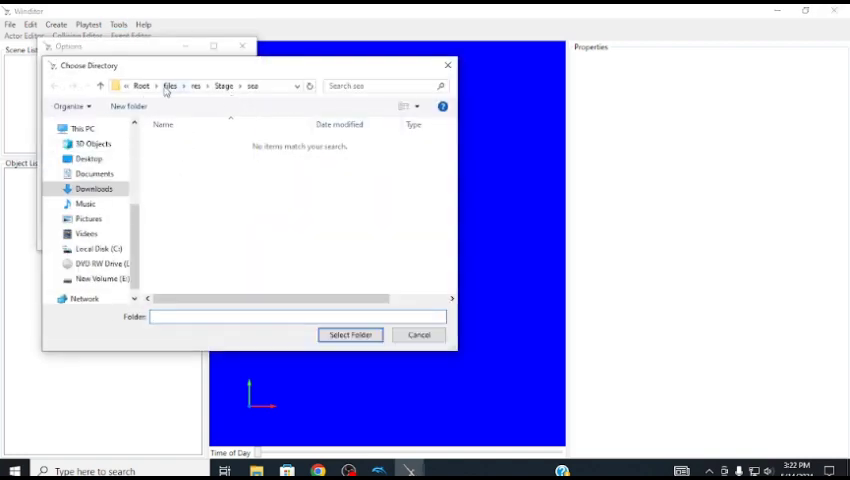
{"action": "left_click", "coordinate": [92, 188]}
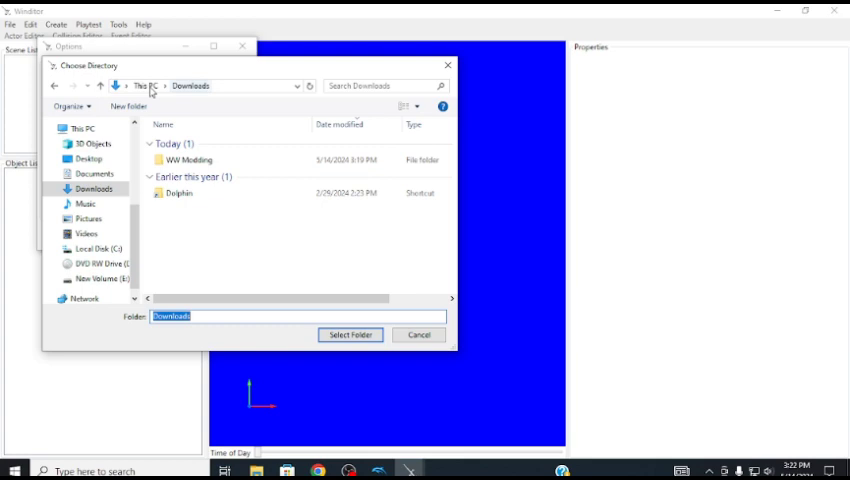
Step: Browse the directory picker through WW Modding into Root and back up to WW Modding
{"action": "double_click", "coordinate": [192, 160]}
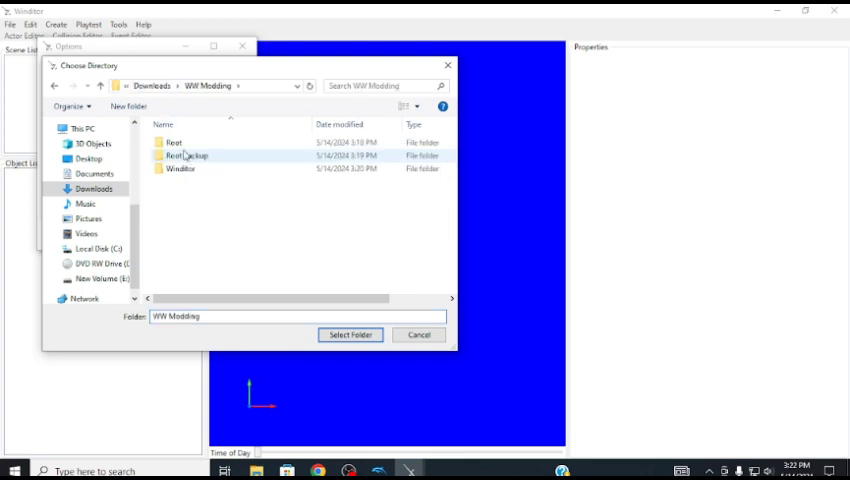
{"action": "left_click", "coordinate": [176, 142]}
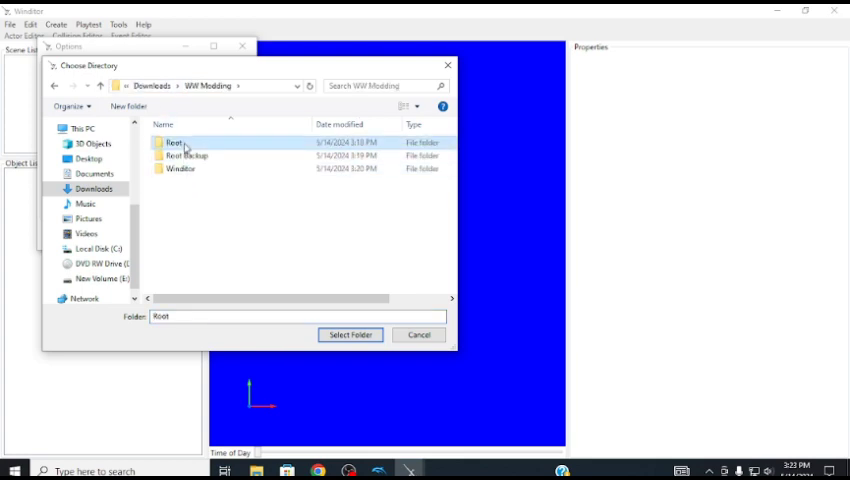
{"action": "double_click", "coordinate": [176, 142]}
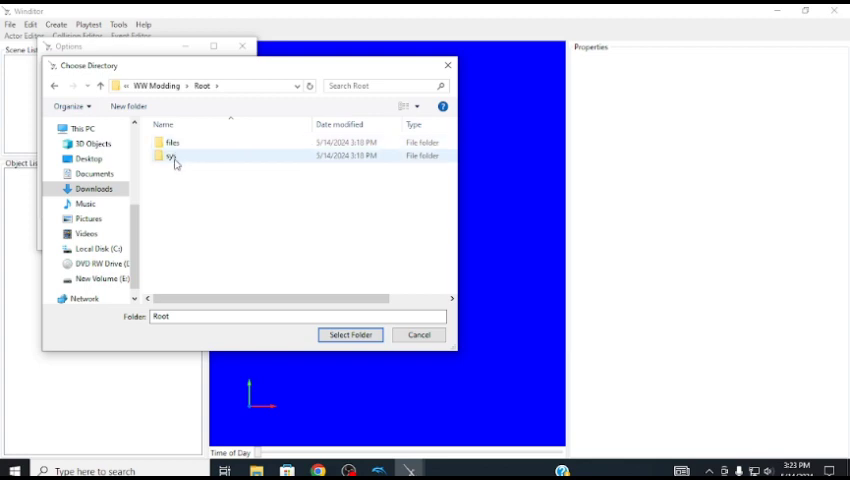
{"action": "left_click", "coordinate": [56, 84]}
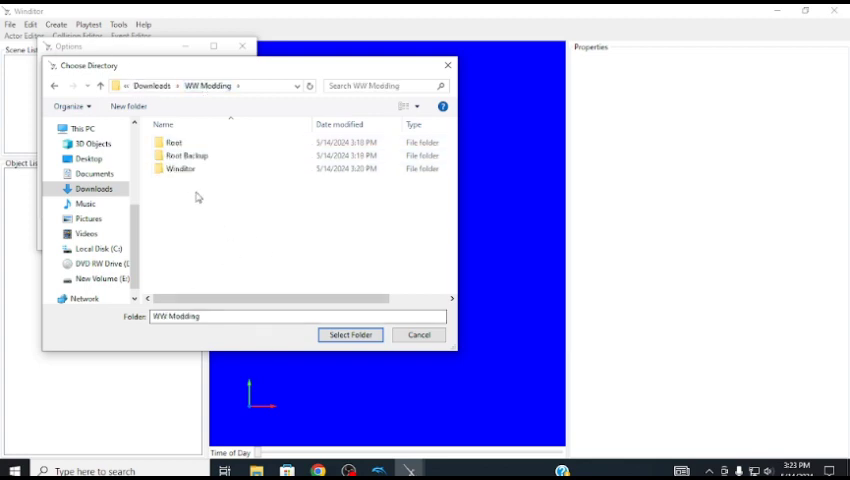
{"action": "mouse_move", "coordinate": [176, 142]}
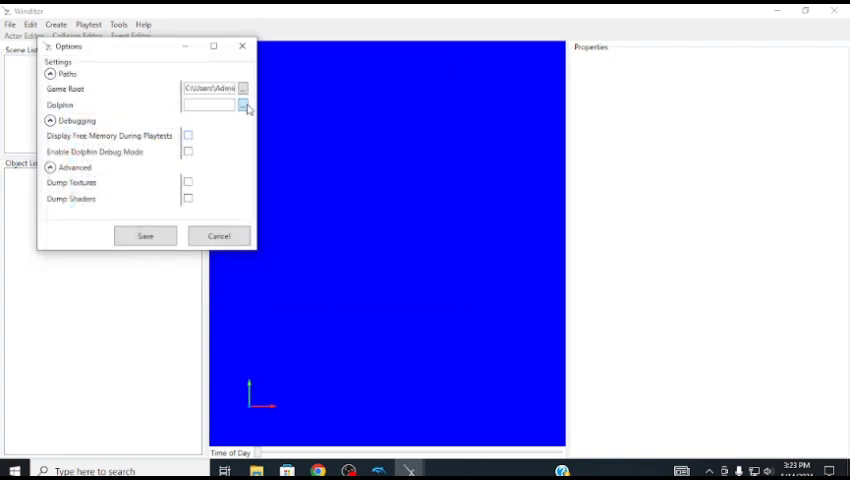
Step: Point the Dolphin path to the Dolphin-x64 folder in Downloads
{"action": "left_click", "coordinate": [244, 104]}
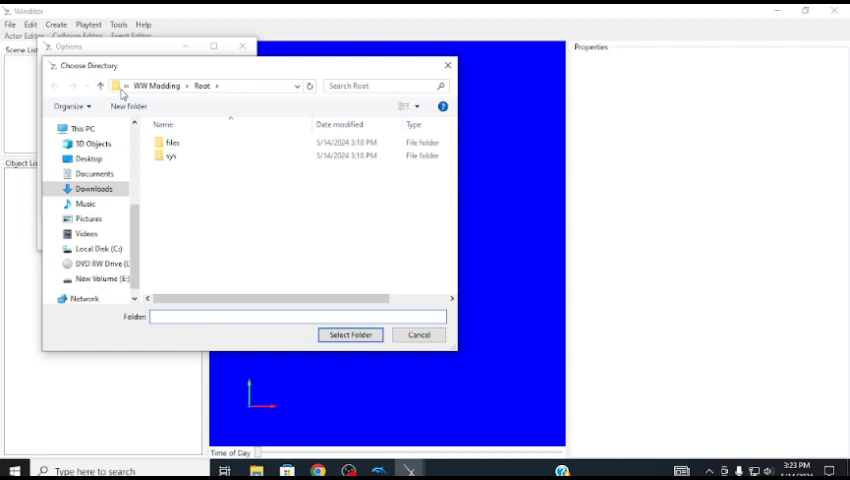
{"action": "left_click", "coordinate": [92, 188]}
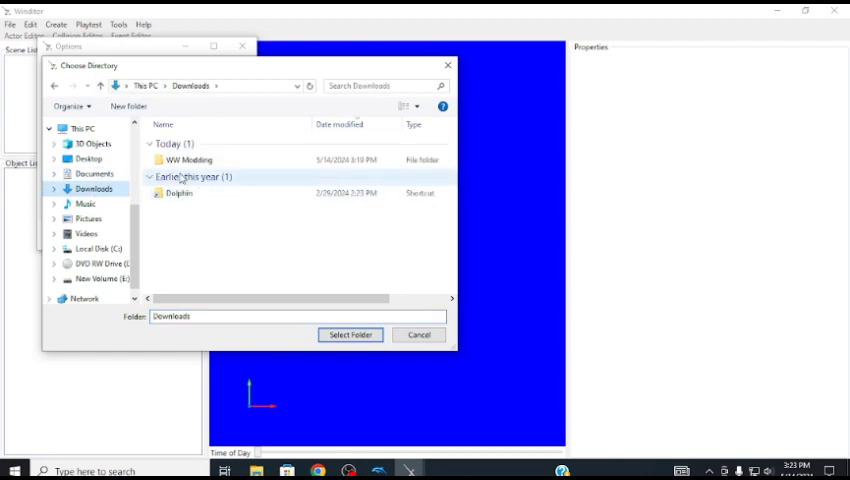
{"action": "double_click", "coordinate": [178, 192]}
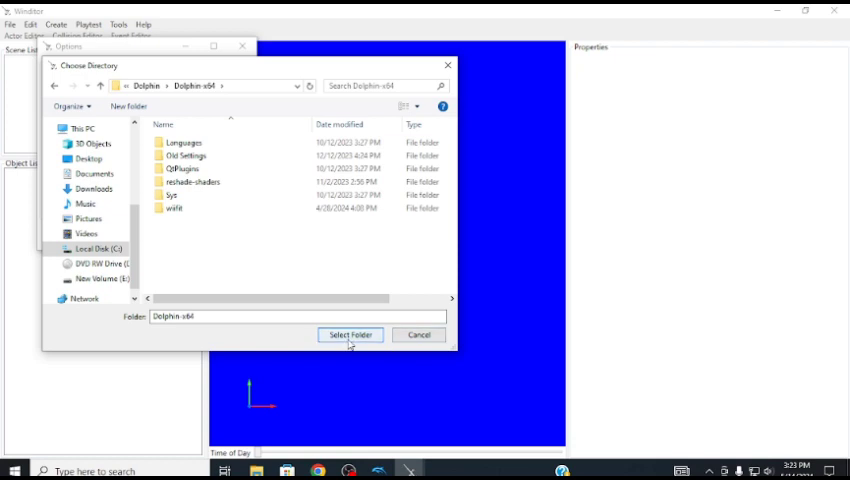
{"action": "left_click", "coordinate": [352, 334]}
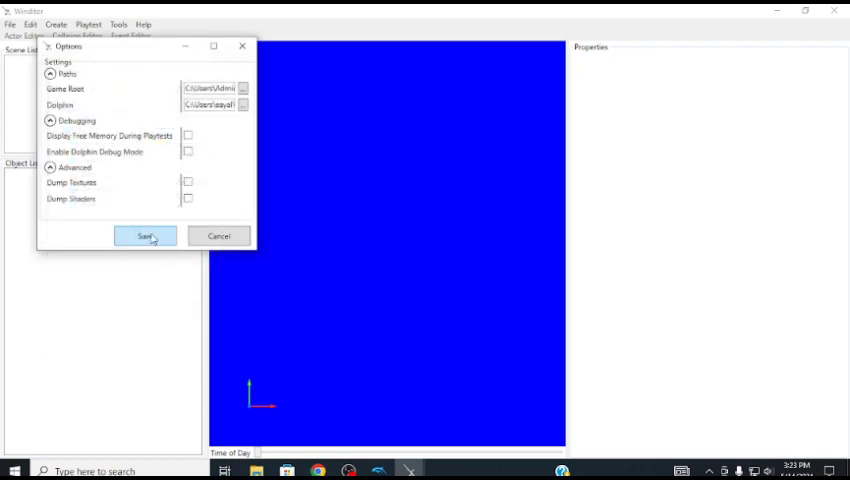
Step: Tick Enable Dolphin Debug Mode and save the playtest options
{"action": "left_click", "coordinate": [188, 152]}
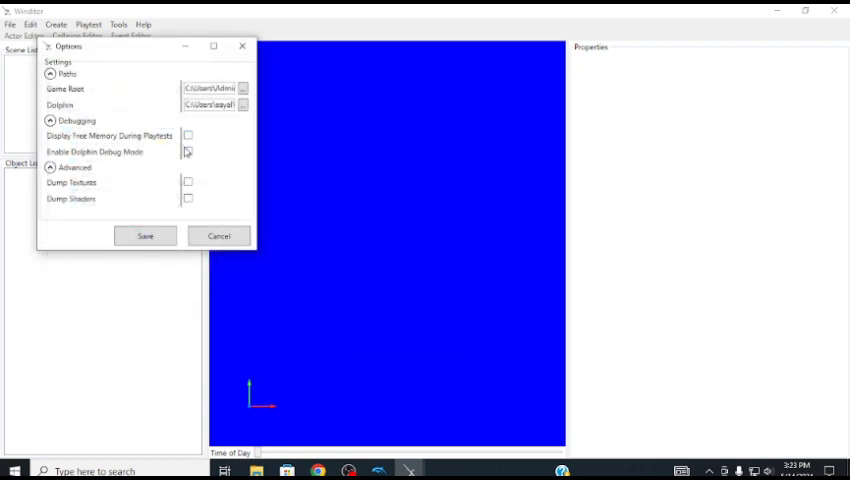
{"action": "left_click", "coordinate": [188, 152]}
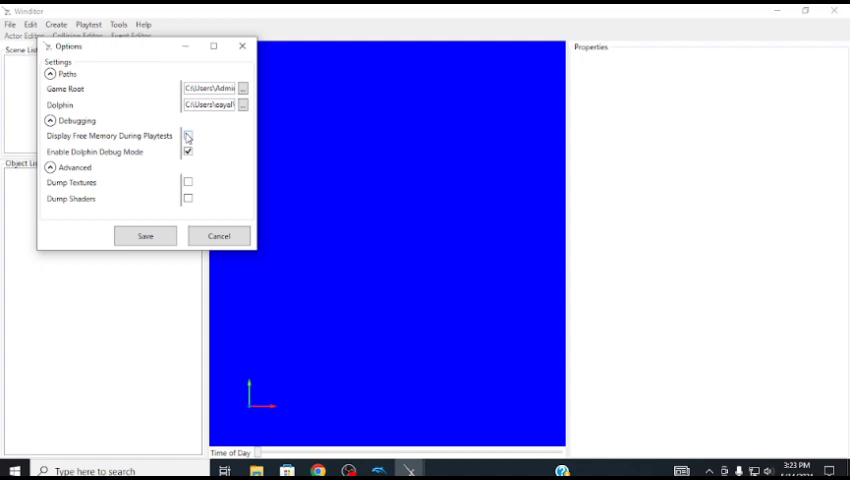
{"action": "left_click", "coordinate": [188, 136]}
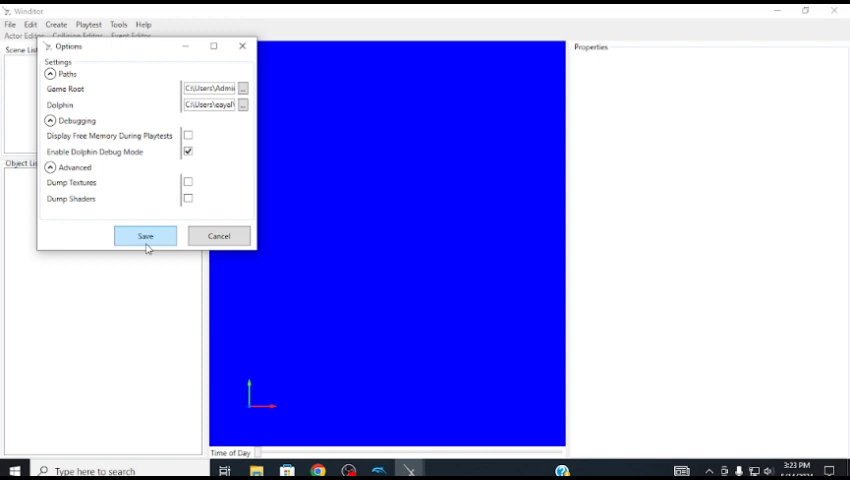
{"action": "left_click", "coordinate": [144, 236]}
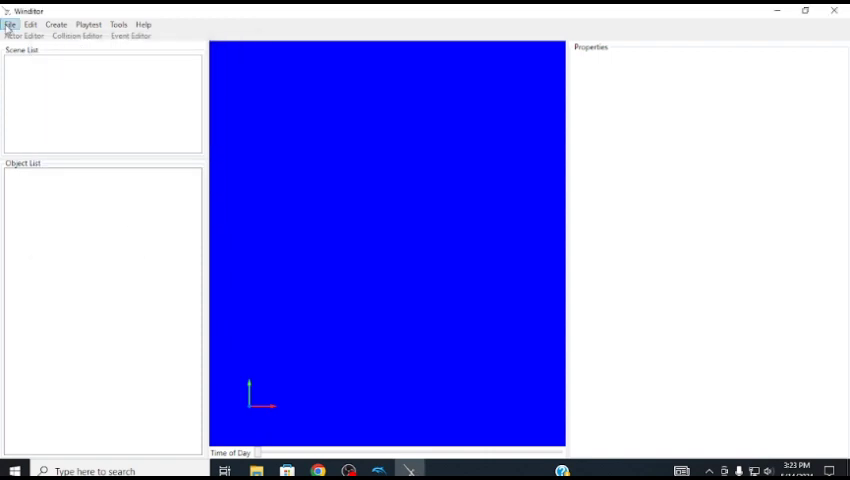
Step: Start opening rooms and browse into Root > files > res > Stage
{"action": "left_click", "coordinate": [10, 24]}
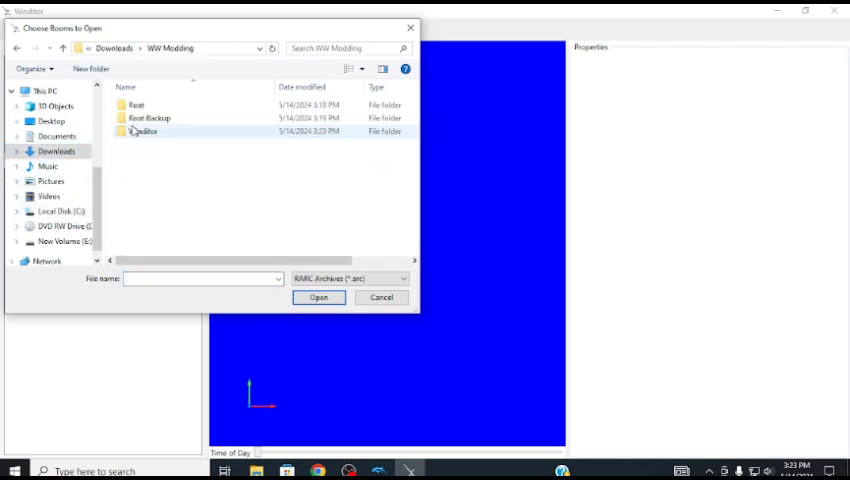
{"action": "double_click", "coordinate": [136, 104]}
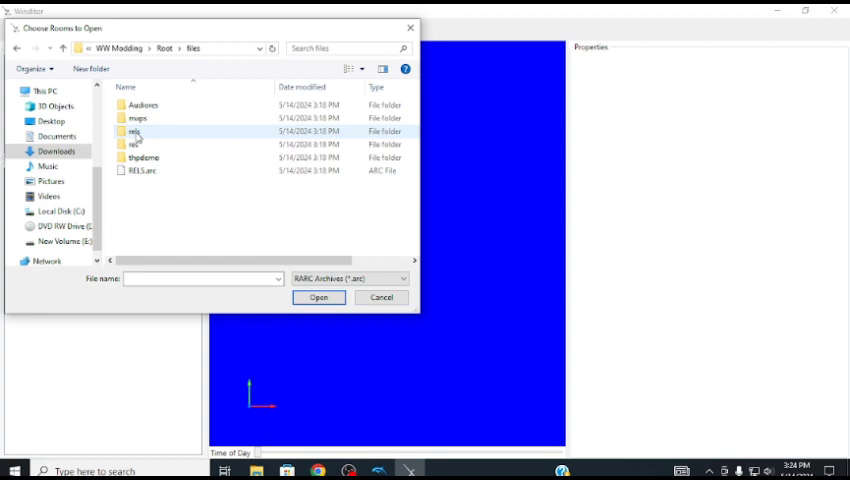
{"action": "double_click", "coordinate": [134, 132]}
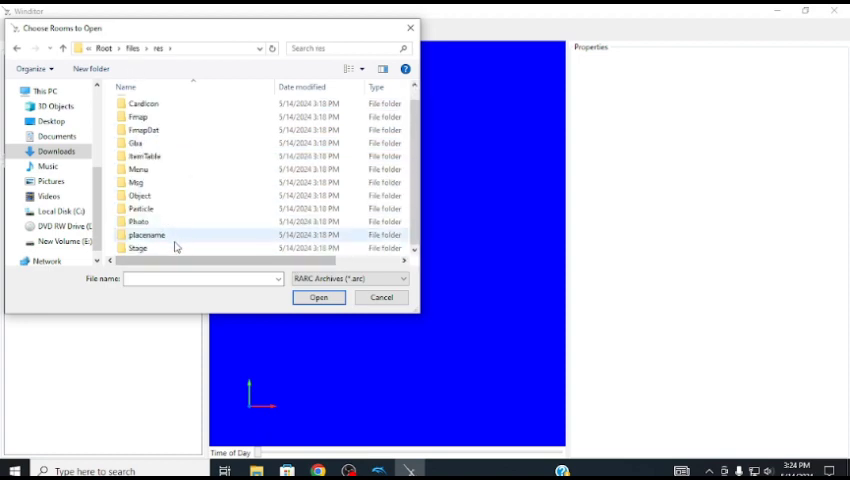
{"action": "double_click", "coordinate": [136, 248]}
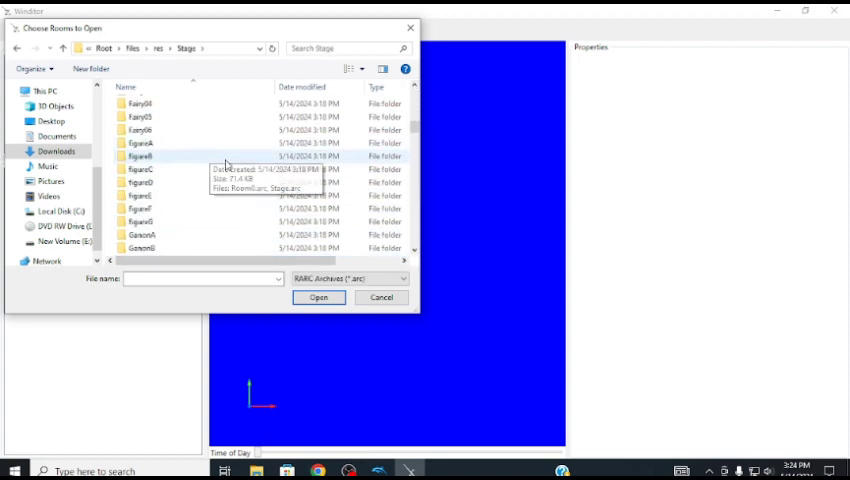
Step: Look through the Stage folder's entries for the stage to open
{"action": "scroll", "scroll_direction": "down", "scroll_amount": 3}
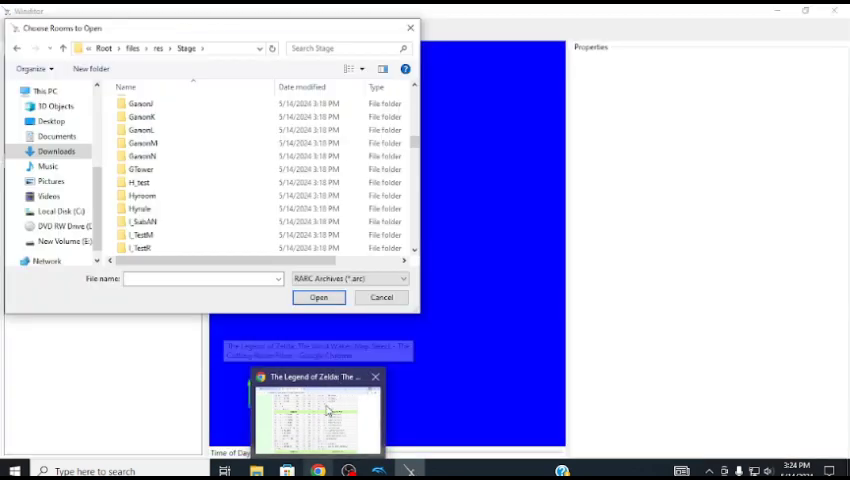
{"action": "left_click", "coordinate": [142, 142]}
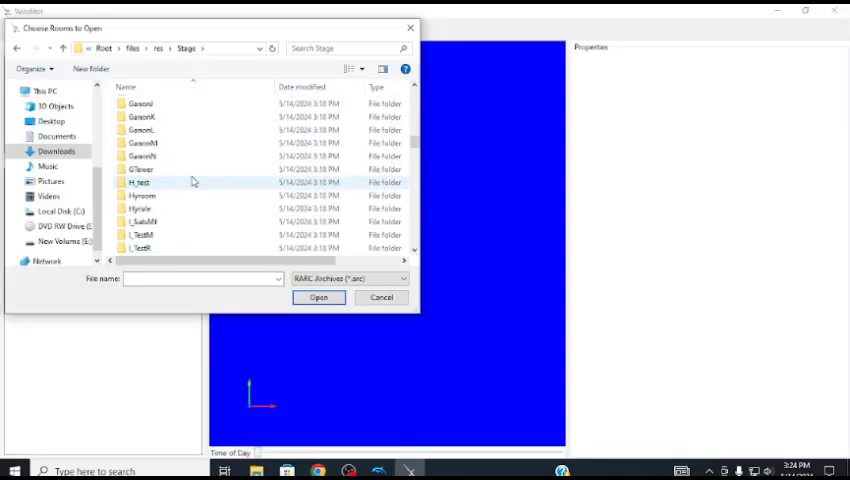
{"action": "scroll", "scroll_direction": "down", "scroll_amount": 3}
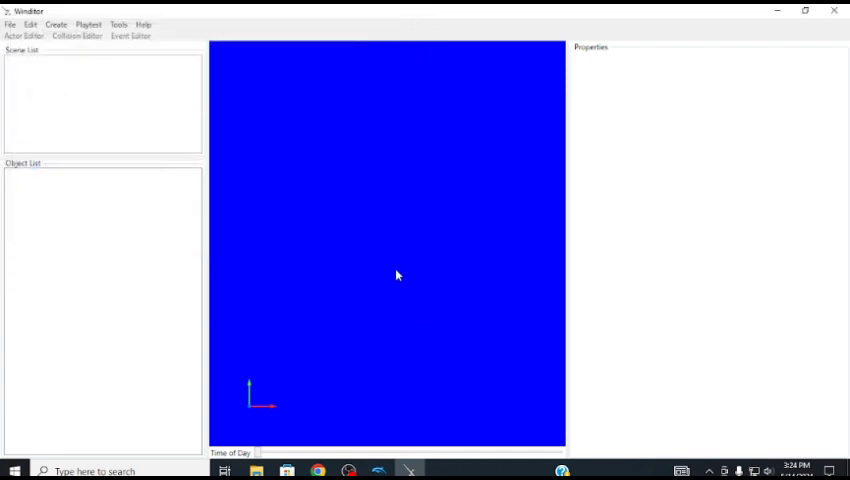
{"action": "mouse_move", "coordinate": [232, 336]}
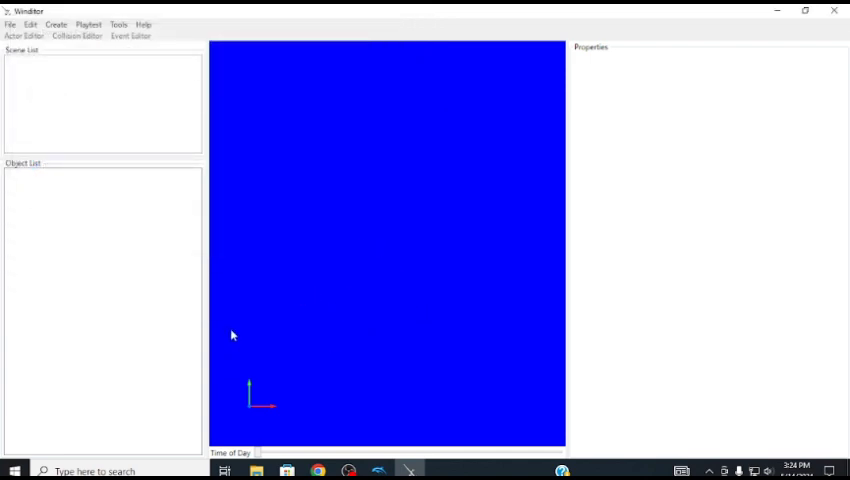
{"action": "mouse_move", "coordinate": [416, 240]}
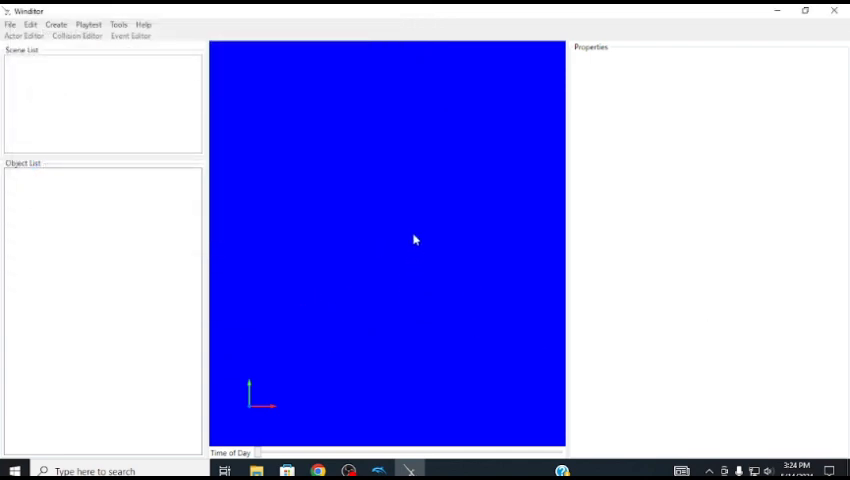
{"action": "mouse_move", "coordinate": [208, 198]}
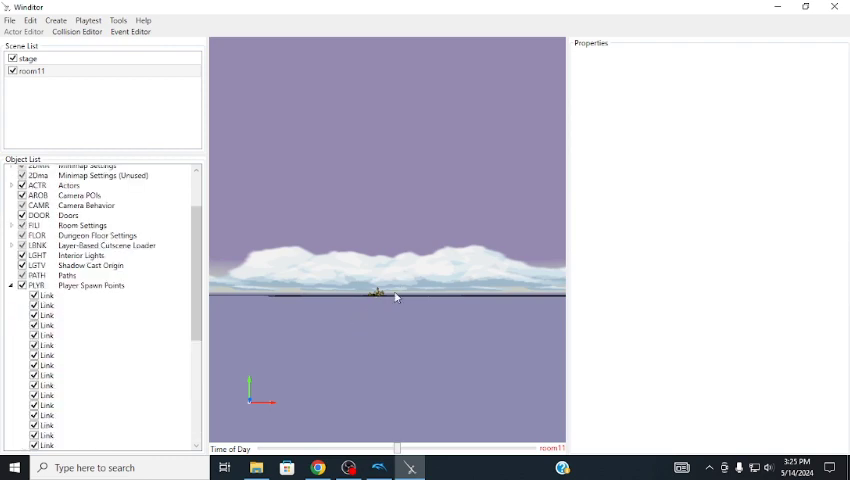
Step: Select a Link player spawn point and use Go Here to center the view on it
{"action": "scroll", "scroll_direction": "down", "scroll_amount": 3}
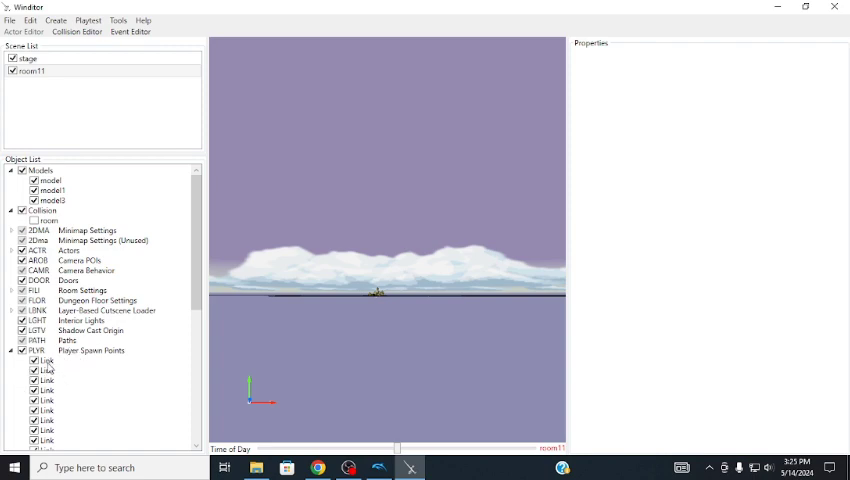
{"action": "left_click", "coordinate": [12, 350]}
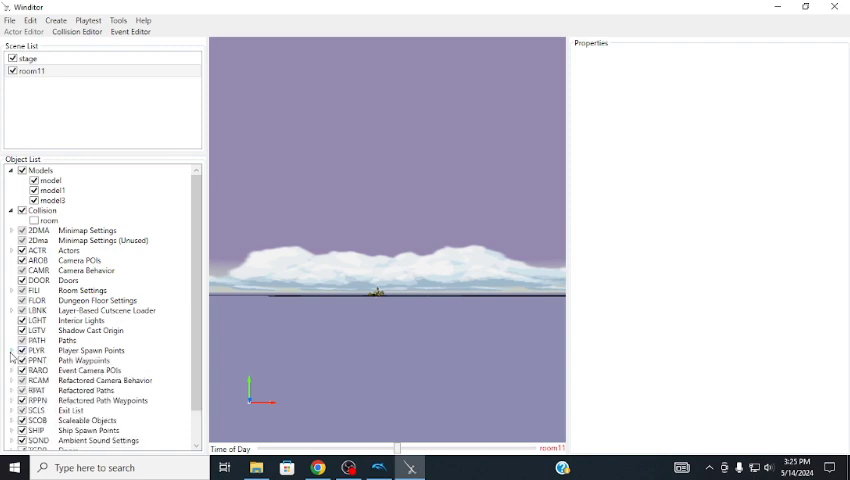
{"action": "right_click", "coordinate": [44, 360]}
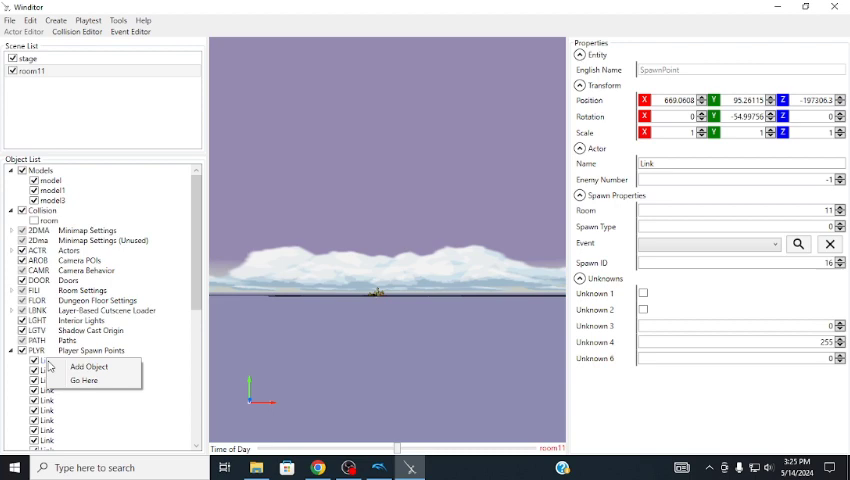
{"action": "left_click", "coordinate": [84, 380]}
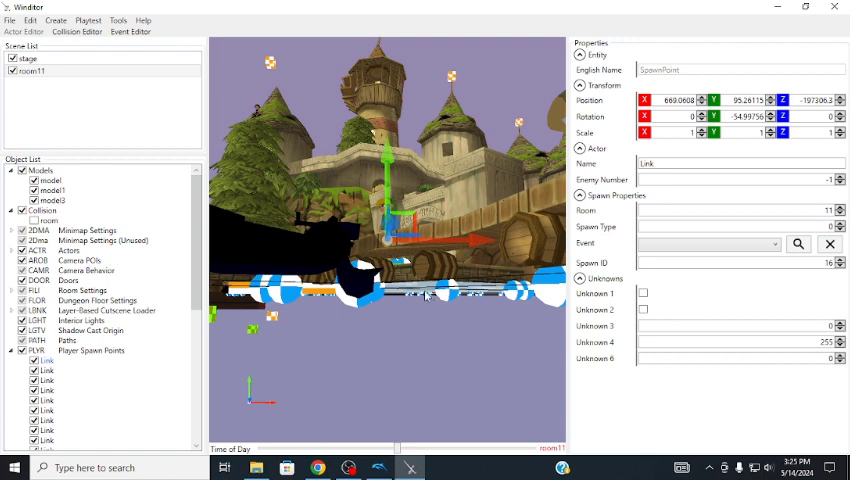
{"action": "mouse_move", "coordinate": [280, 244]}
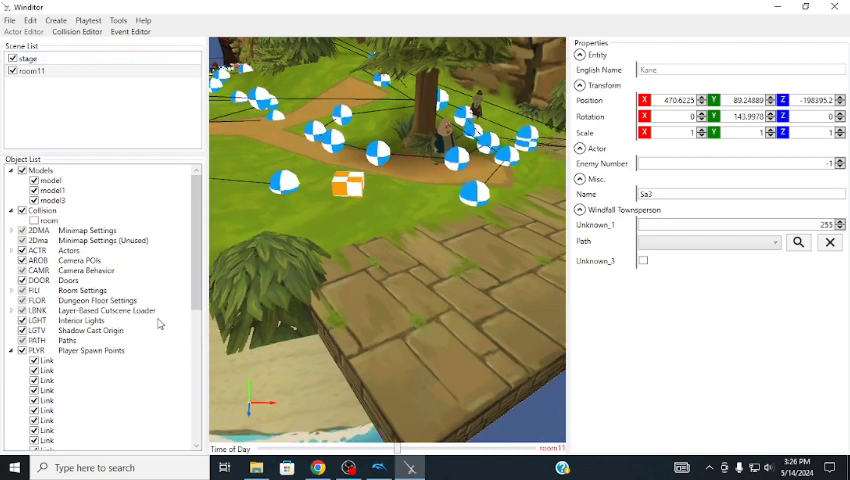
{"action": "scroll", "scroll_direction": "down", "scroll_amount": 3}
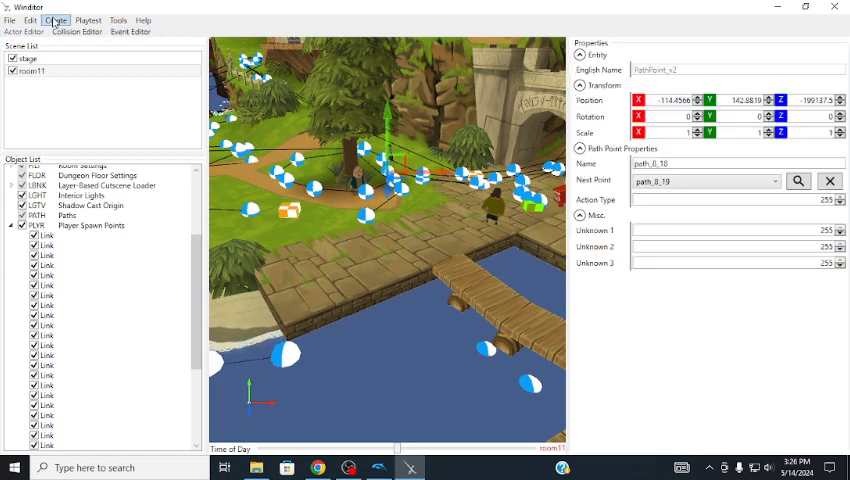
{"action": "left_click", "coordinate": [10, 20]}
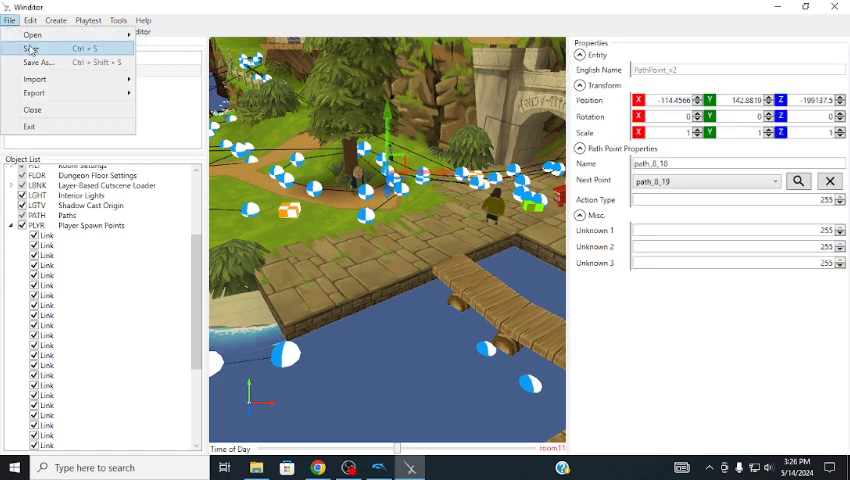
{"action": "mouse_move", "coordinate": [40, 62]}
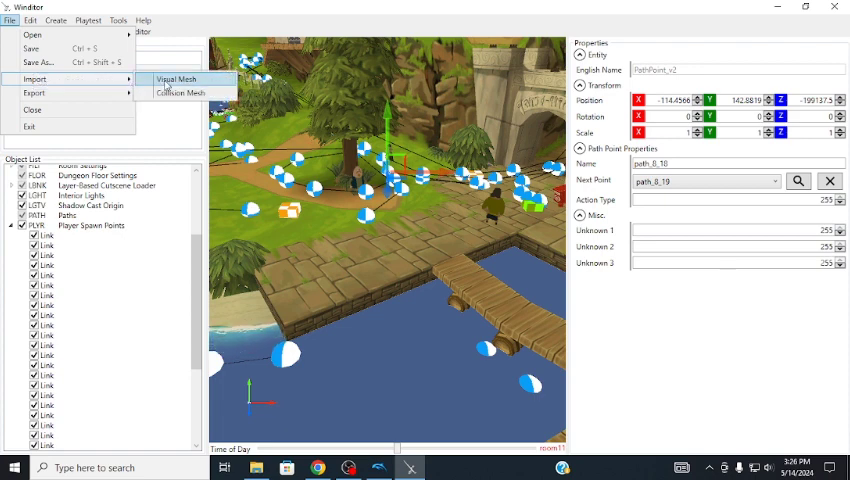
{"action": "mouse_move", "coordinate": [34, 92]}
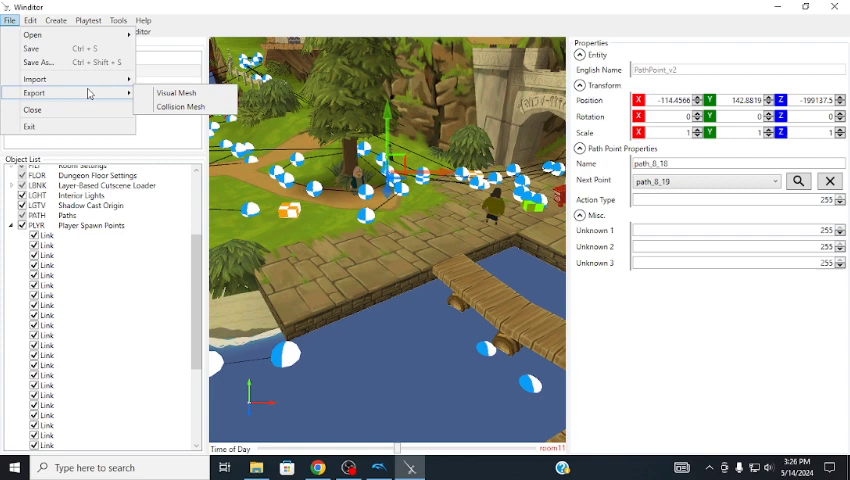
{"action": "mouse_move", "coordinate": [180, 106]}
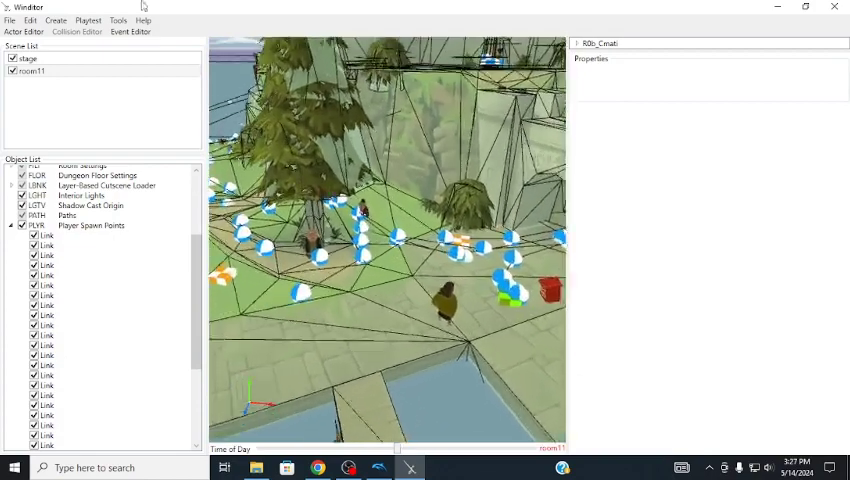
Step: Browse the Edit and Create menus, then expand the SCLS Exit List in the Object List
{"action": "left_click", "coordinate": [30, 20]}
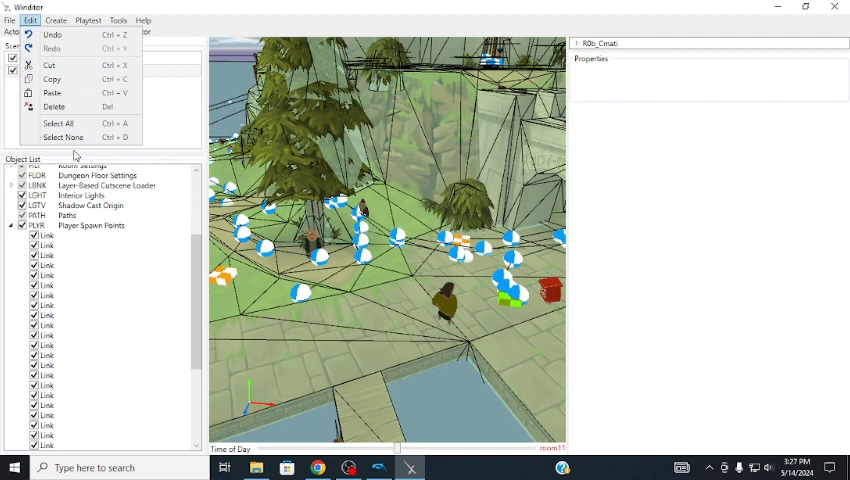
{"action": "left_click", "coordinate": [56, 20]}
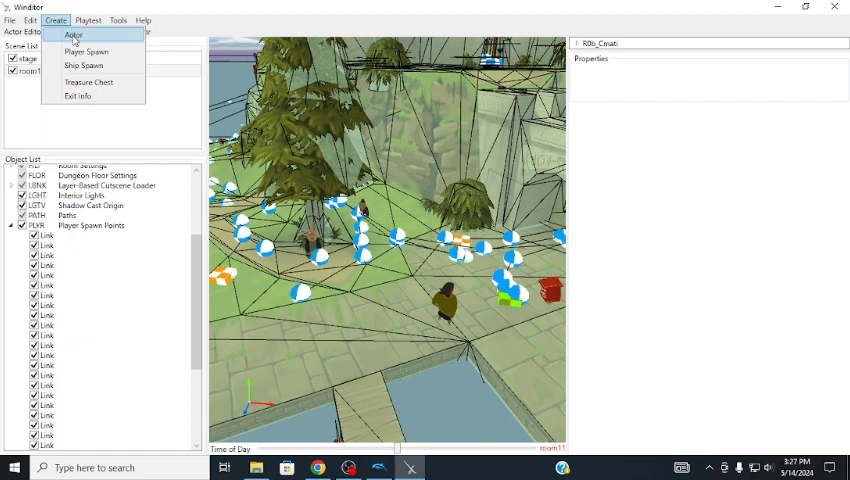
{"action": "mouse_move", "coordinate": [84, 52]}
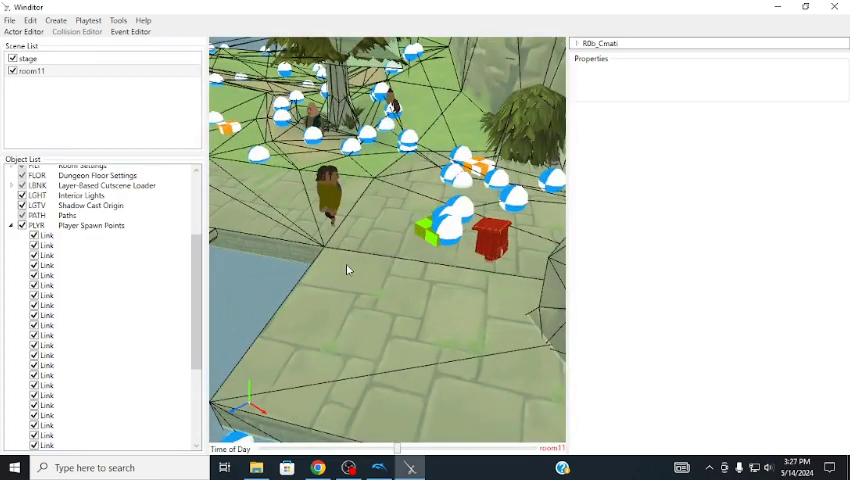
{"action": "scroll", "scroll_direction": "down", "scroll_amount": 3}
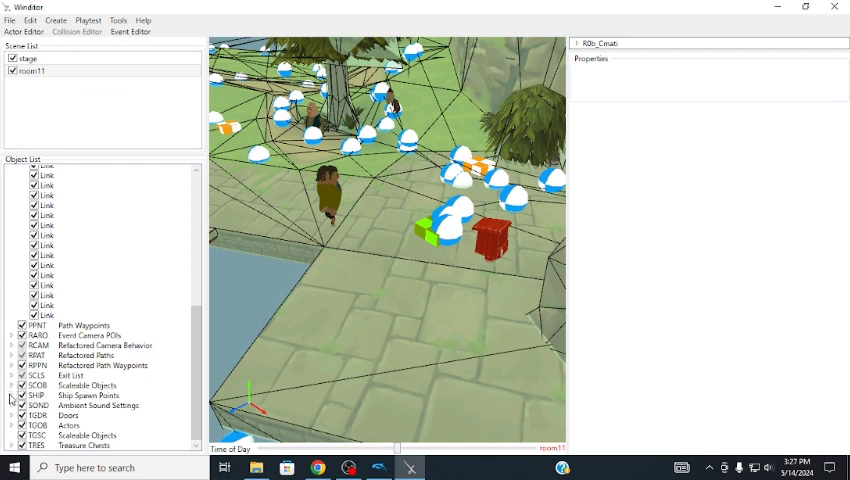
{"action": "left_click", "coordinate": [10, 344]}
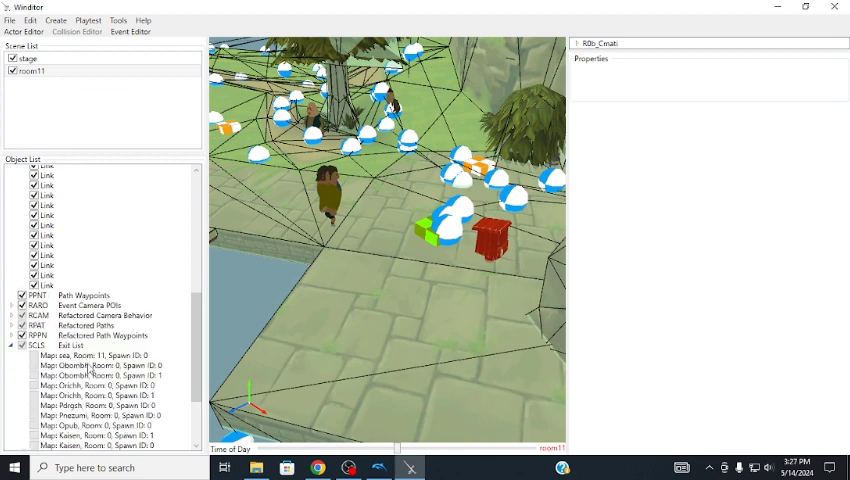
{"action": "scroll", "scroll_direction": "down", "scroll_amount": 3}
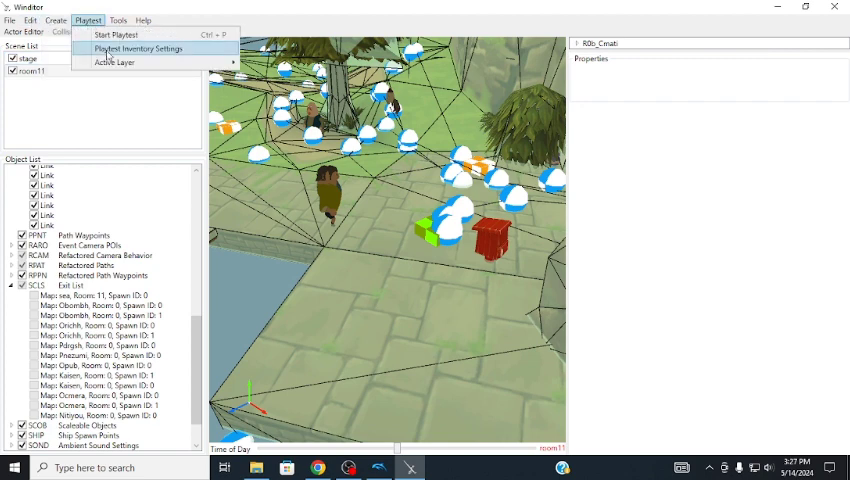
{"action": "left_click", "coordinate": [118, 20]}
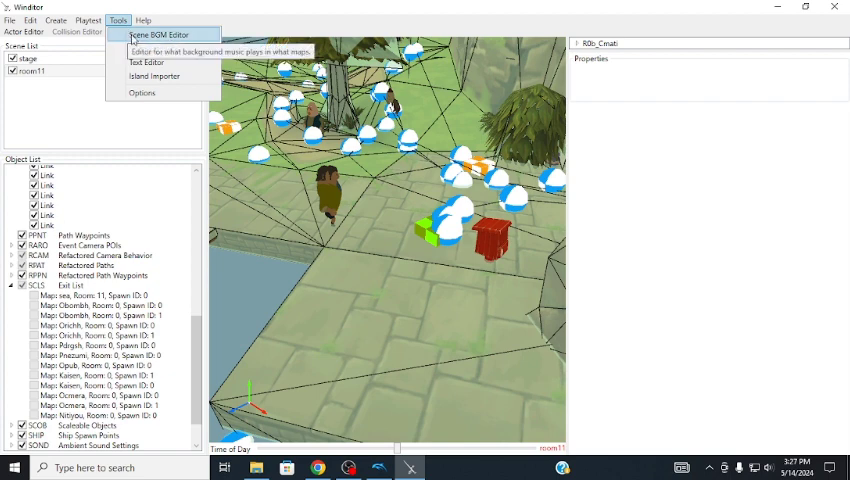
{"action": "mouse_move", "coordinate": [158, 48]}
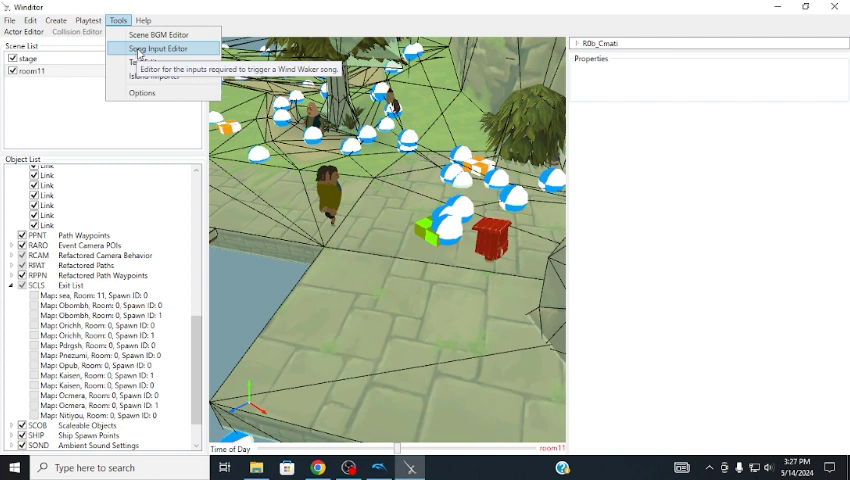
{"action": "mouse_move", "coordinate": [144, 62]}
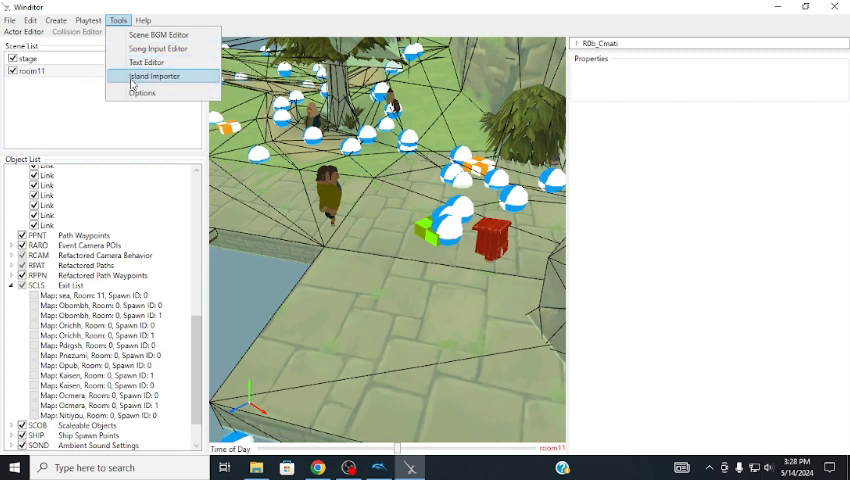
{"action": "left_click", "coordinate": [144, 20]}
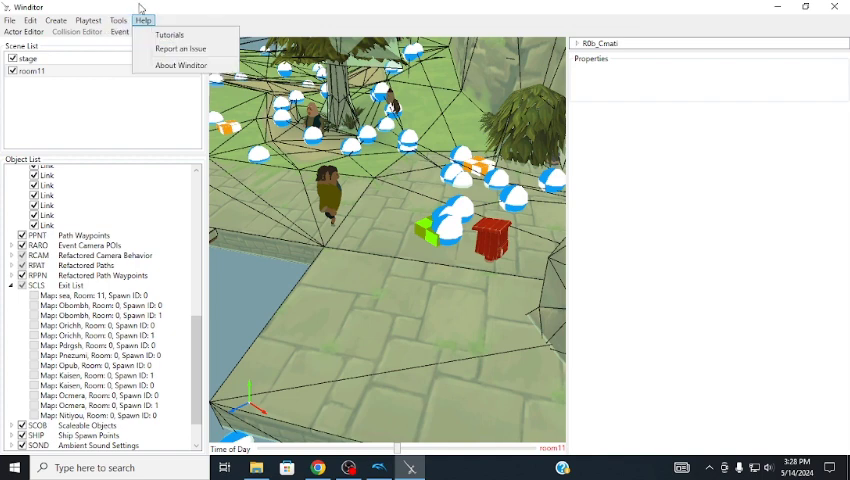
{"action": "left_click", "coordinate": [56, 20]}
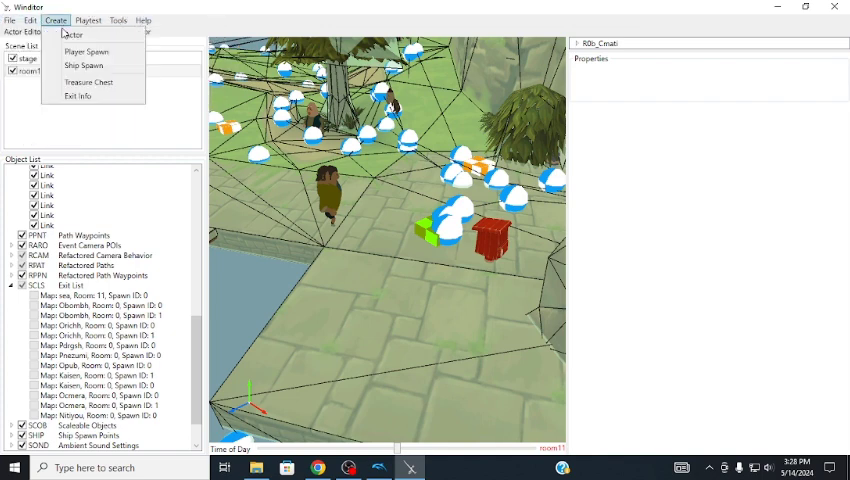
{"action": "left_click", "coordinate": [88, 20]}
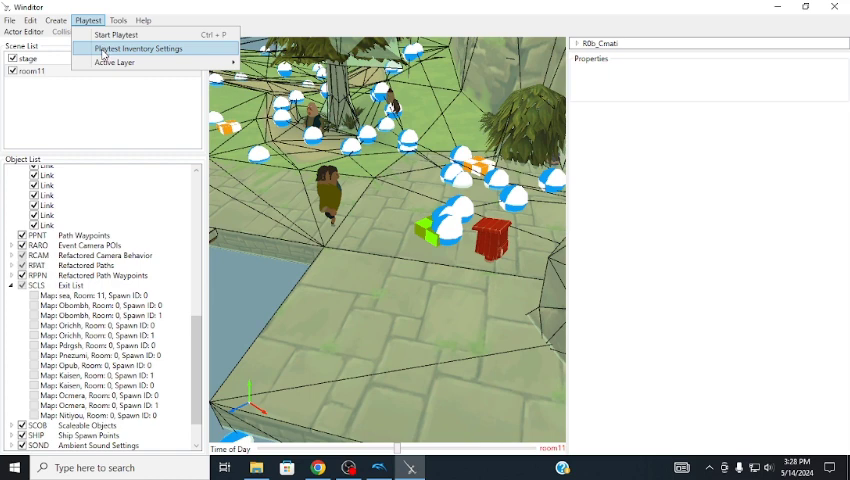
Step: Review the playtest inventory, keep Triforce Shards at 0, and save the settings
{"action": "left_click", "coordinate": [140, 48]}
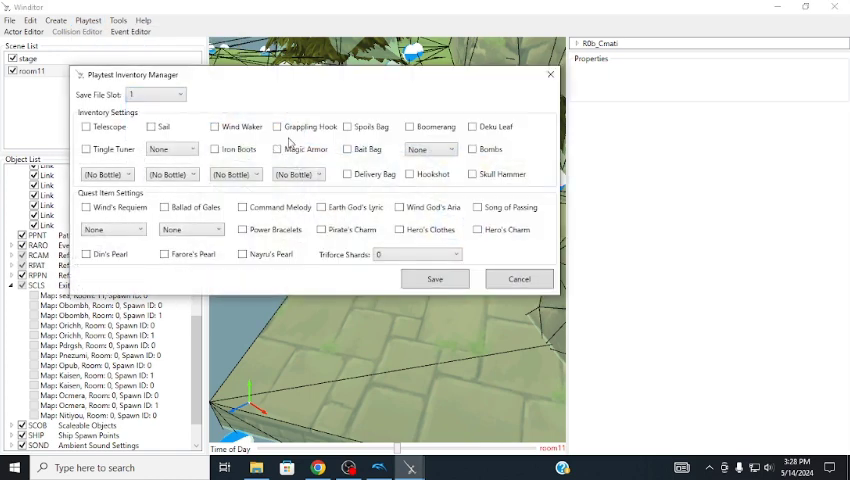
{"action": "left_click", "coordinate": [456, 254]}
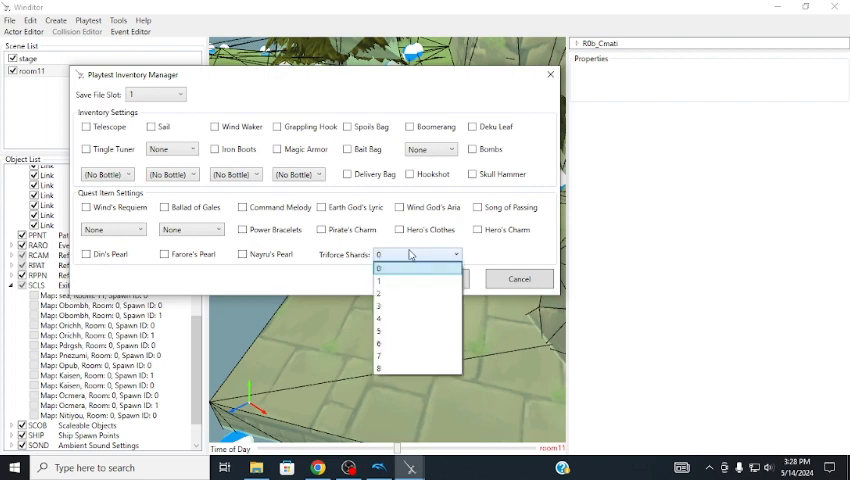
{"action": "left_click", "coordinate": [380, 268]}
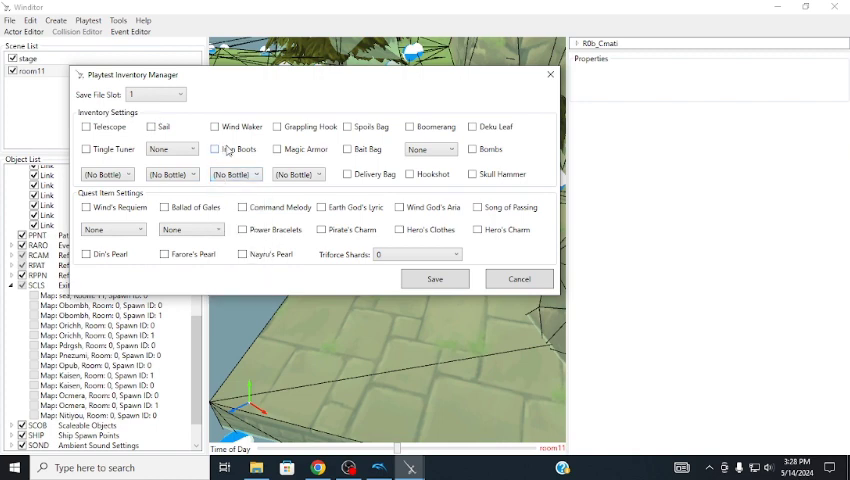
{"action": "left_click", "coordinate": [214, 148]}
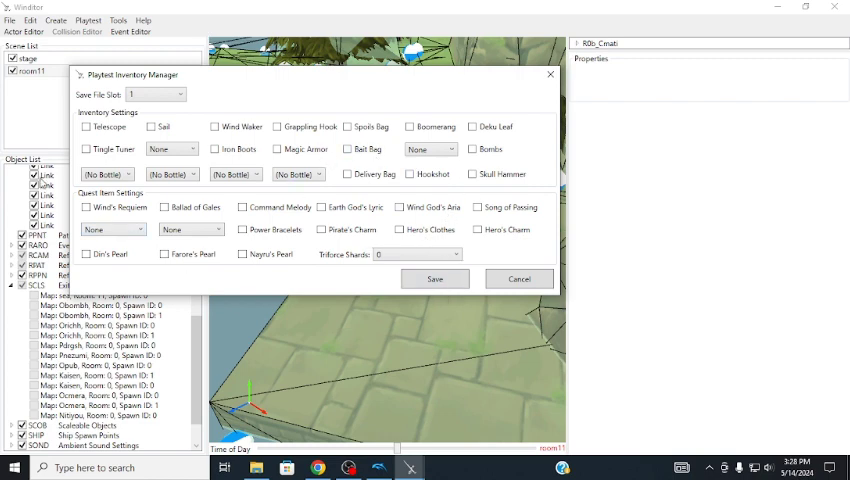
{"action": "mouse_move", "coordinate": [448, 192]}
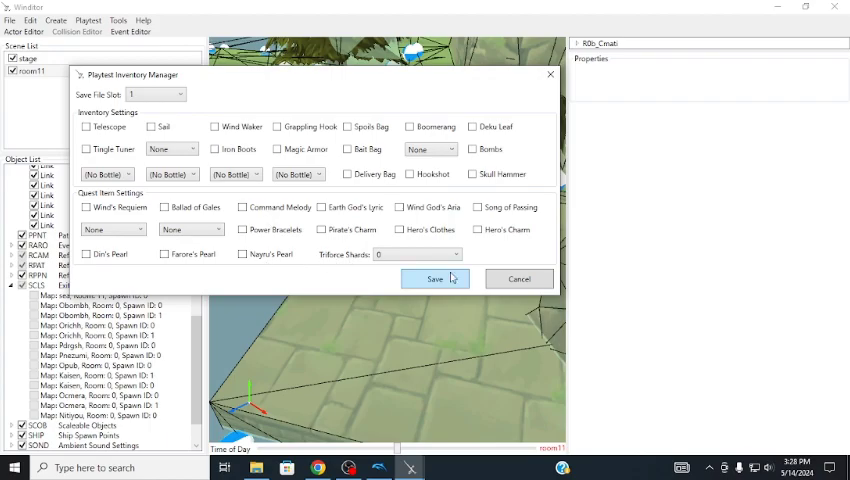
{"action": "left_click", "coordinate": [434, 280]}
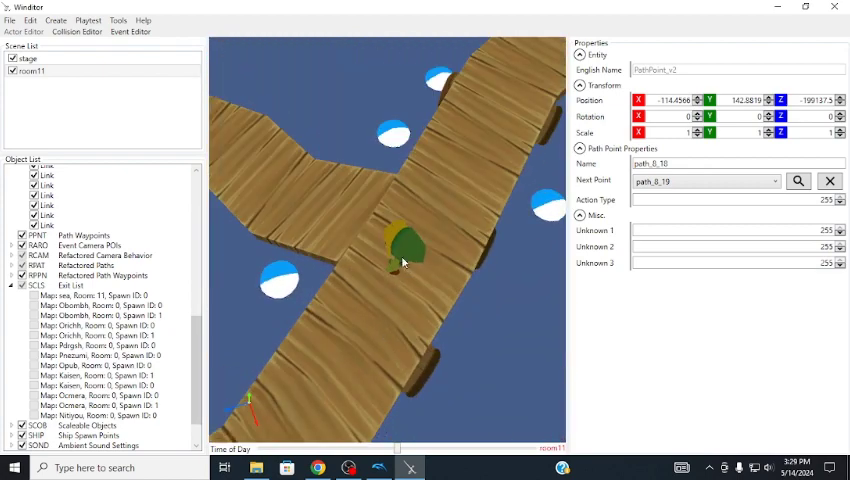
Step: Launch the stage playtest via Playtest > Start Playtest
{"action": "left_click", "coordinate": [46, 226]}
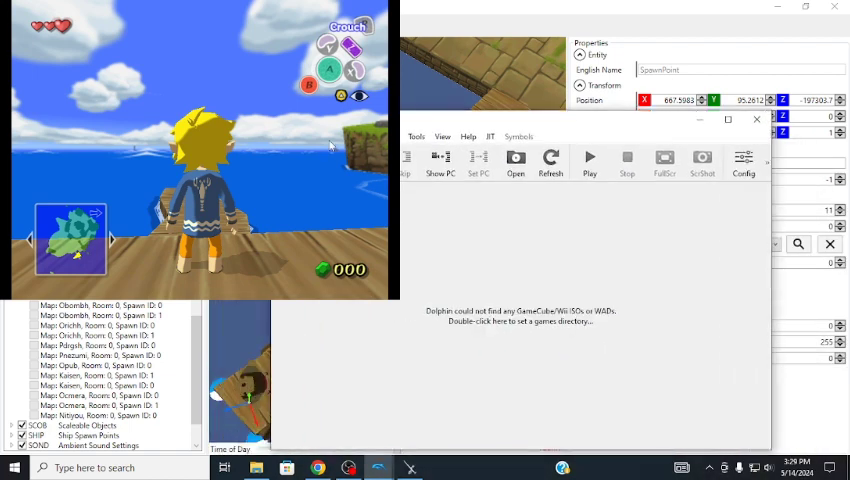
{"action": "mouse_move", "coordinate": [282, 136]}
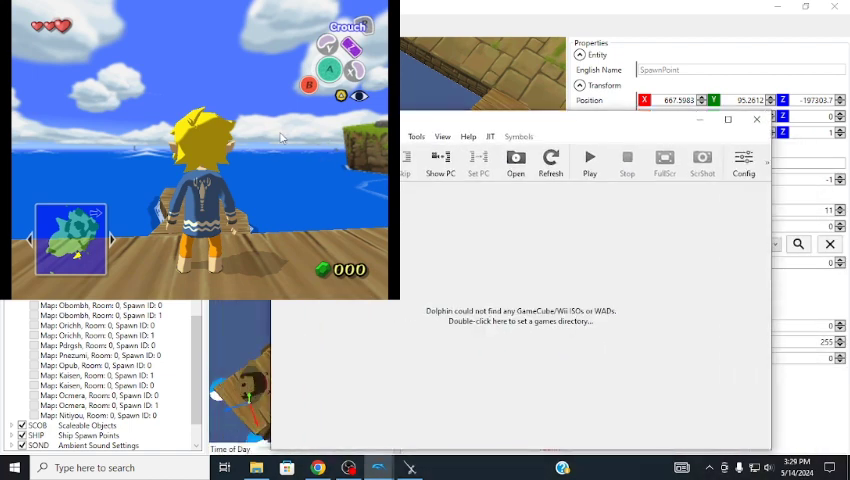
{"action": "left_click", "coordinate": [416, 136]}
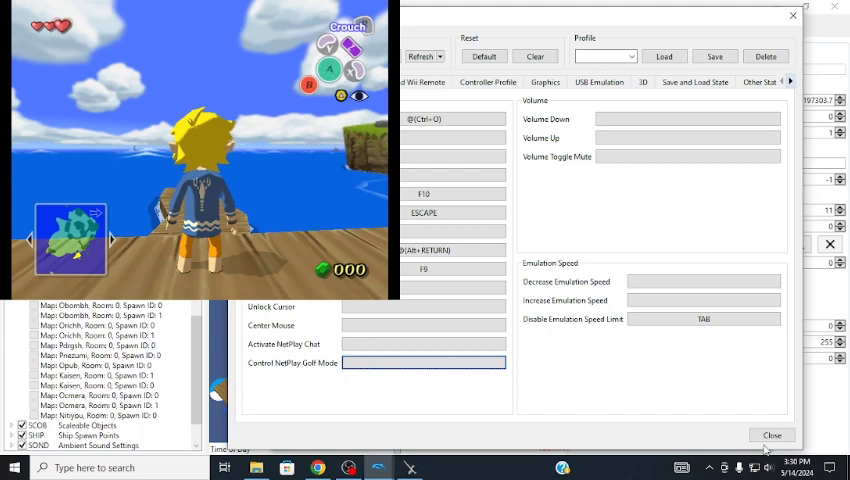
{"action": "left_click", "coordinate": [772, 434]}
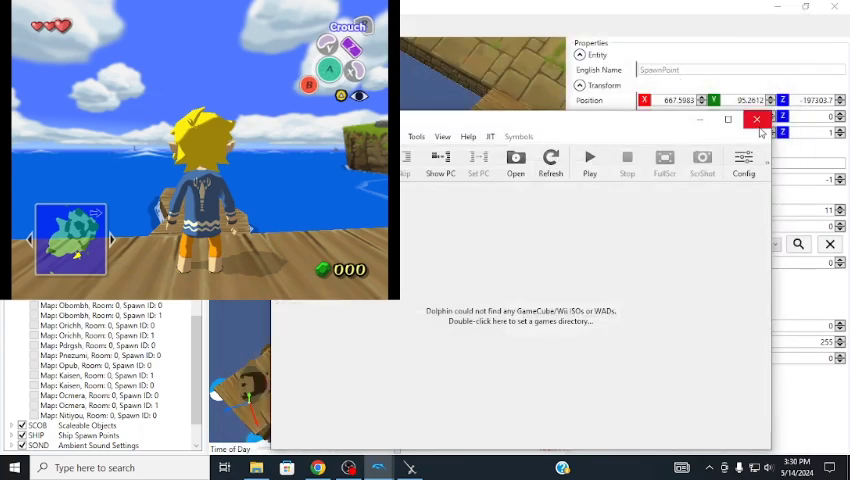